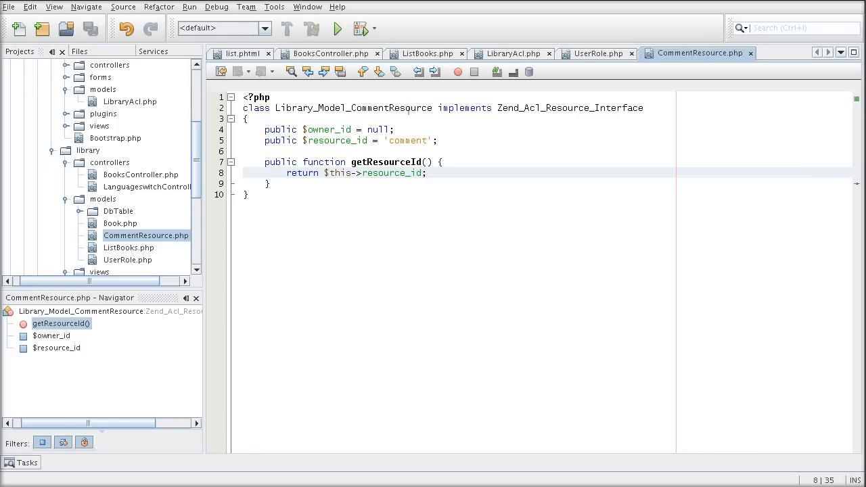
- Create a new PHP class file CommentAssertion.php in the library models folder
{"action": "left_click", "coordinate": [403, 233]}
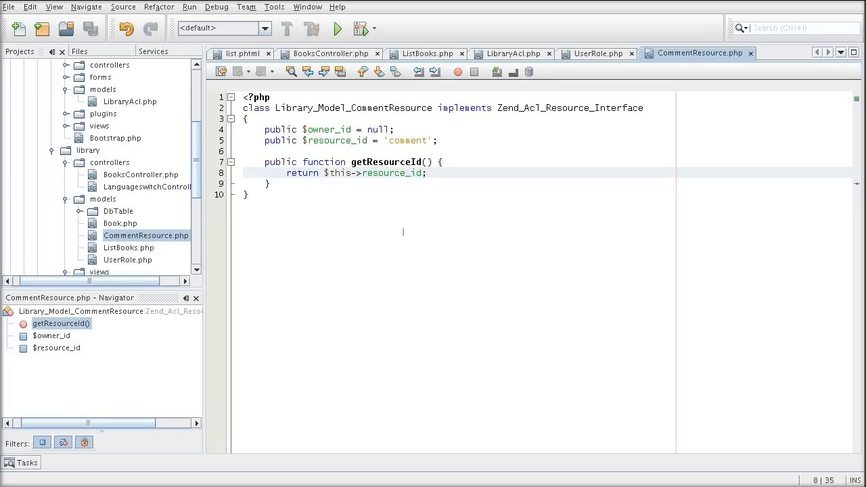
{"action": "right_click", "coordinate": [103, 199]}
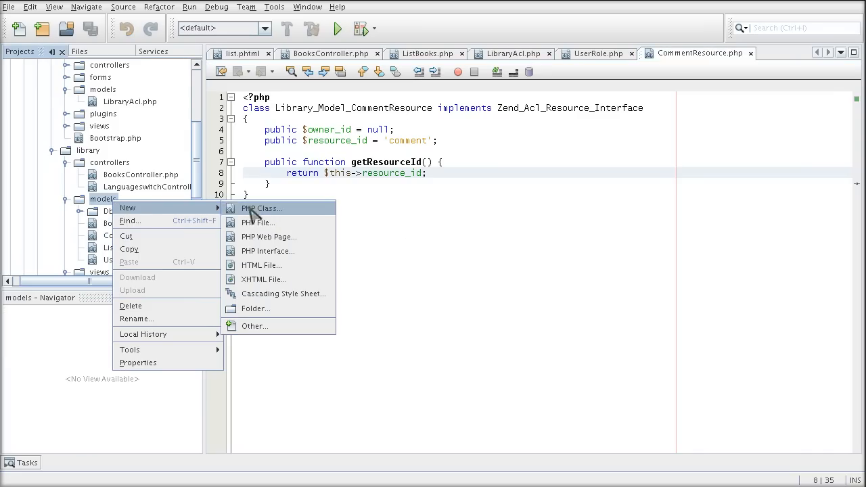
{"action": "left_click", "coordinate": [261, 208]}
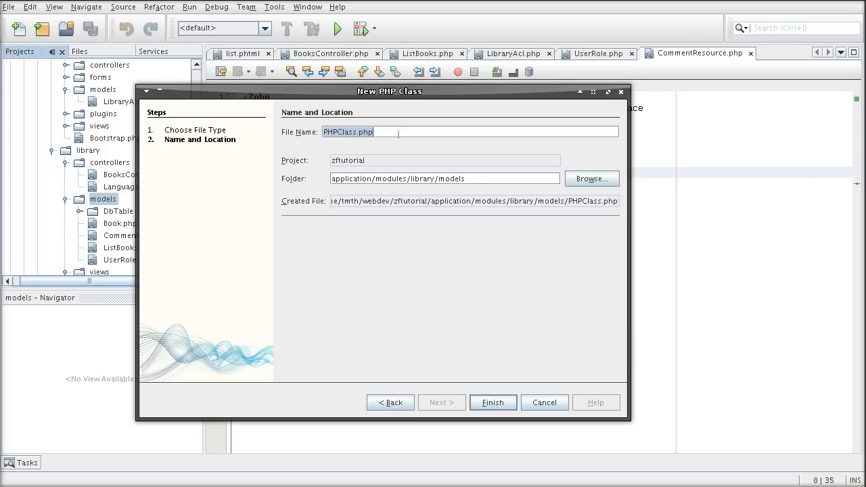
{"action": "type", "text": "Zend"}
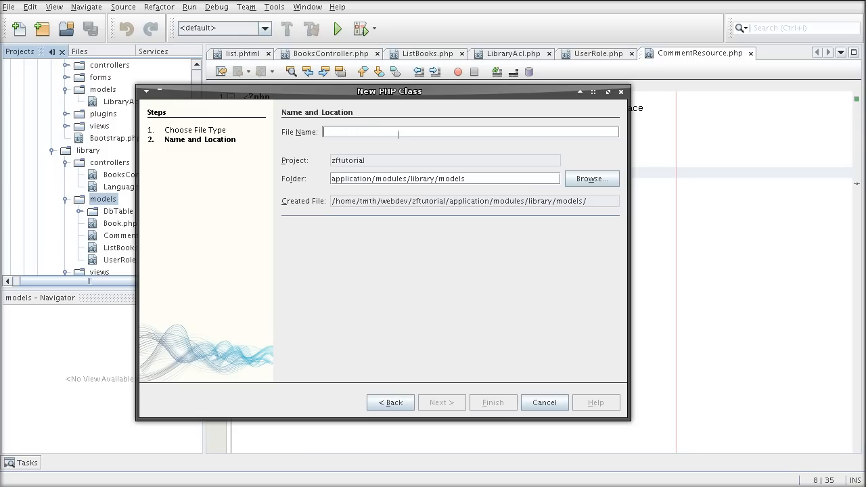
{"action": "type", "text": "Library_Mod"}
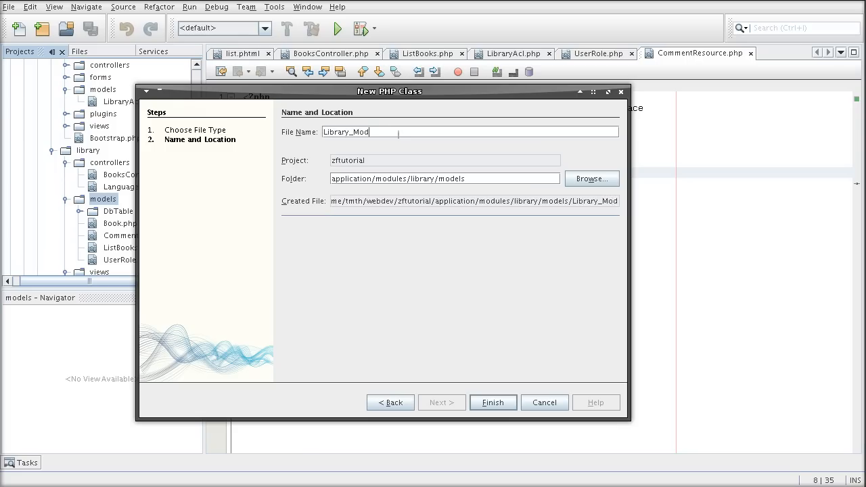
{"action": "type", "text": "el_Comment"}
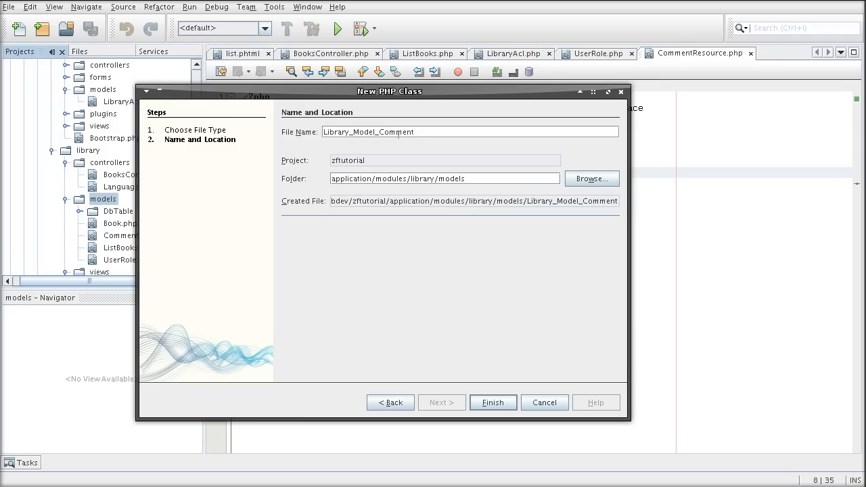
{"action": "type", "text": "Comment"}
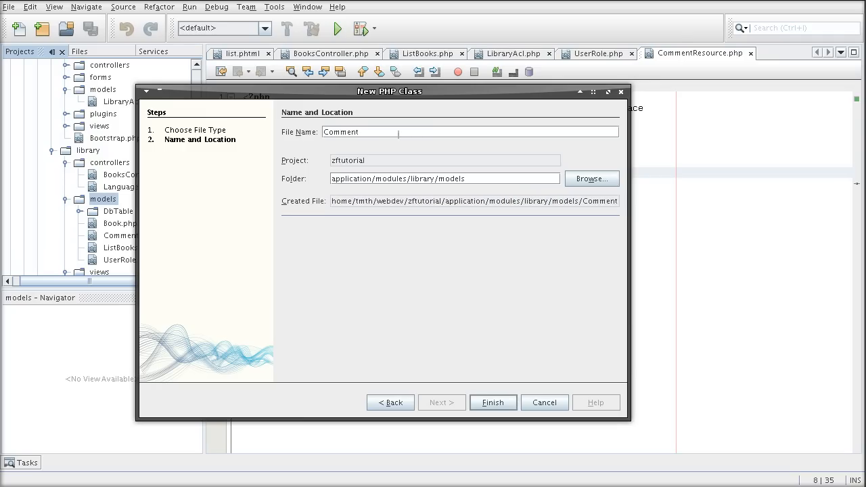
{"action": "left_click", "coordinate": [492, 403]}
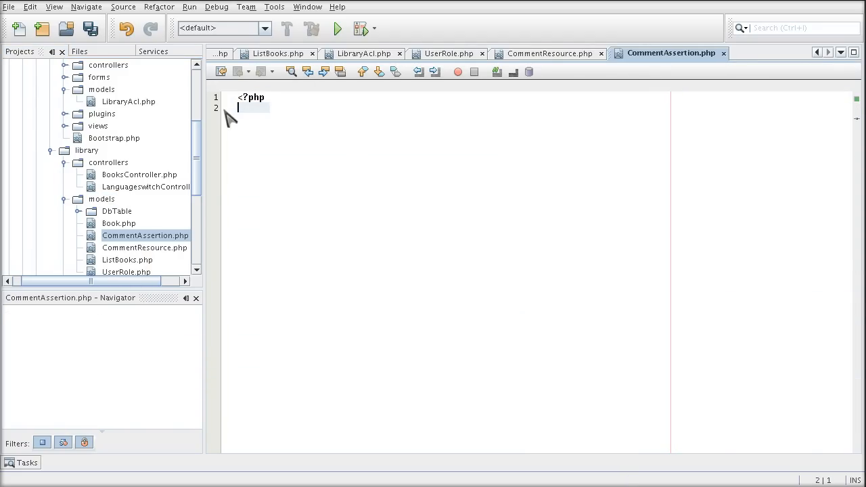
- Declare class Library_Model_CommentAssertion implements Zend_Acl_Assert_Interface with an empty body
{"action": "type", "text": "class"}
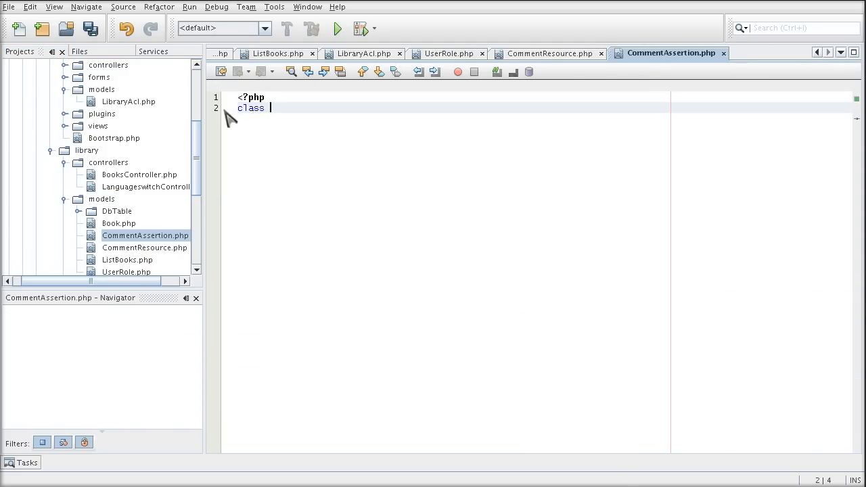
{"action": "type", "text": "Library_M"}
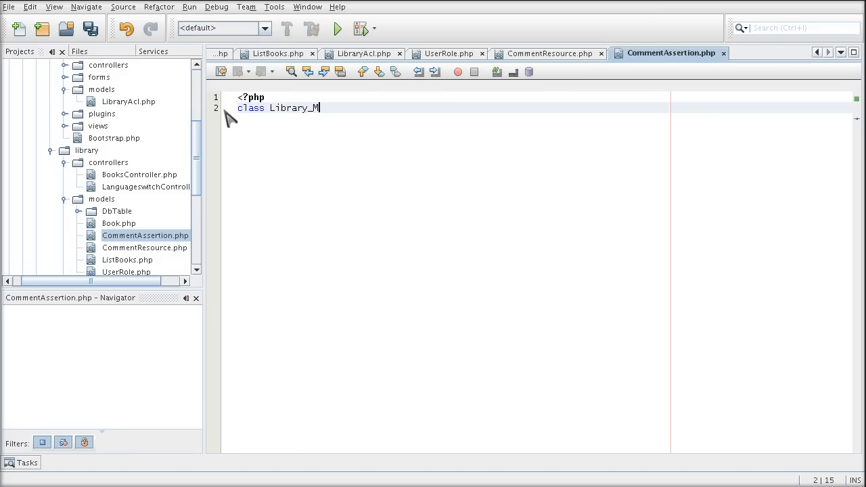
{"action": "type", "text": "odel_Comm"}
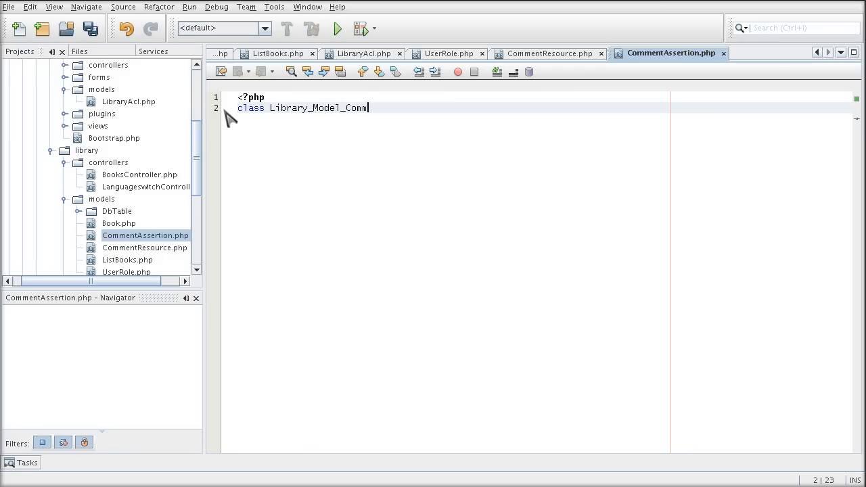
{"action": "type", "text": "entAsserti"}
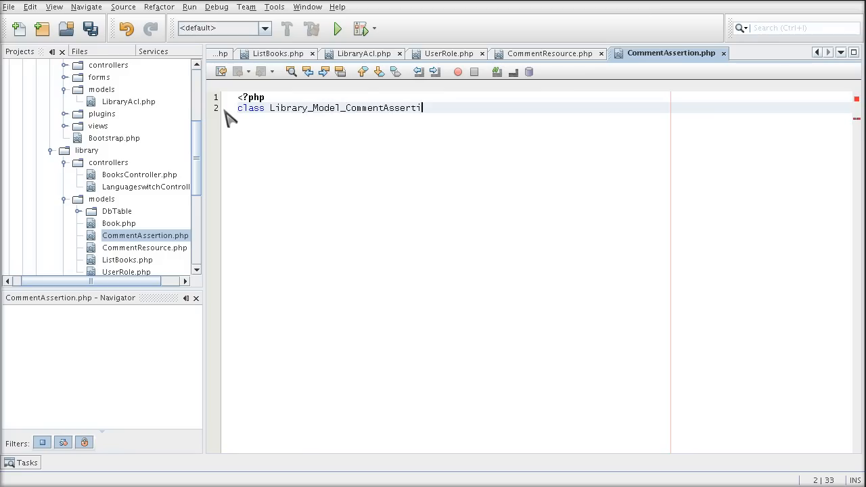
{"action": "type", "text": "on implem"}
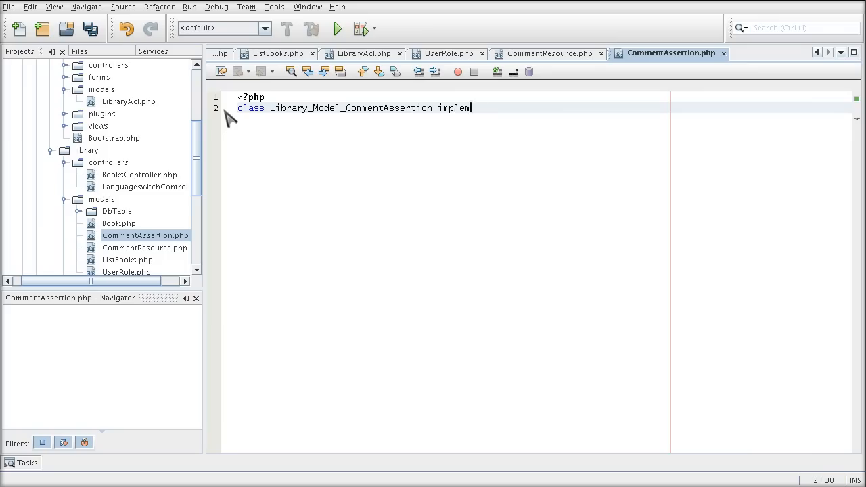
{"action": "type", "text": "ents Zend_A"}
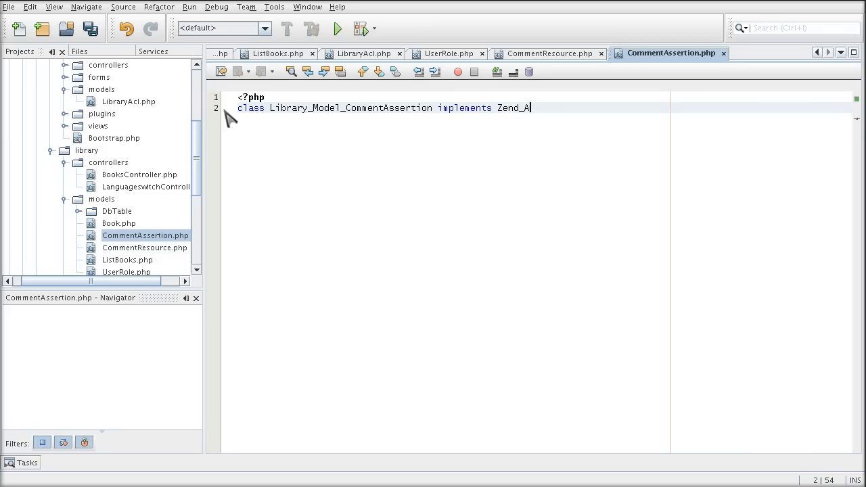
{"action": "type", "text": "cl_Assert_"}
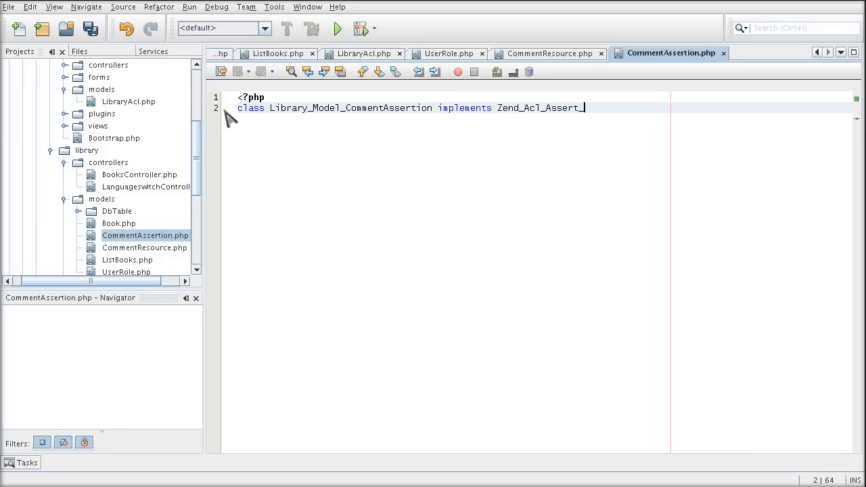
{"action": "type", "text": "Interface"}
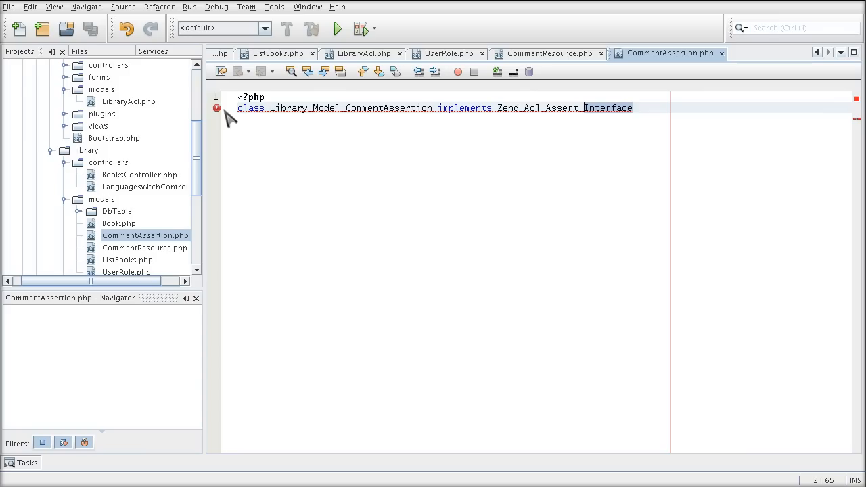
{"action": "mouse_move", "coordinate": [217, 76]}
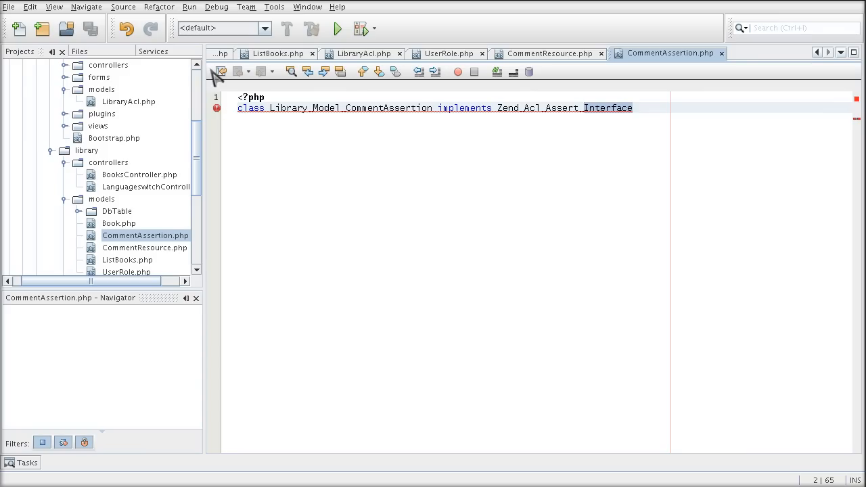
{"action": "mouse_move", "coordinate": [360, 94]}
{"action": "type", "text": " {"}
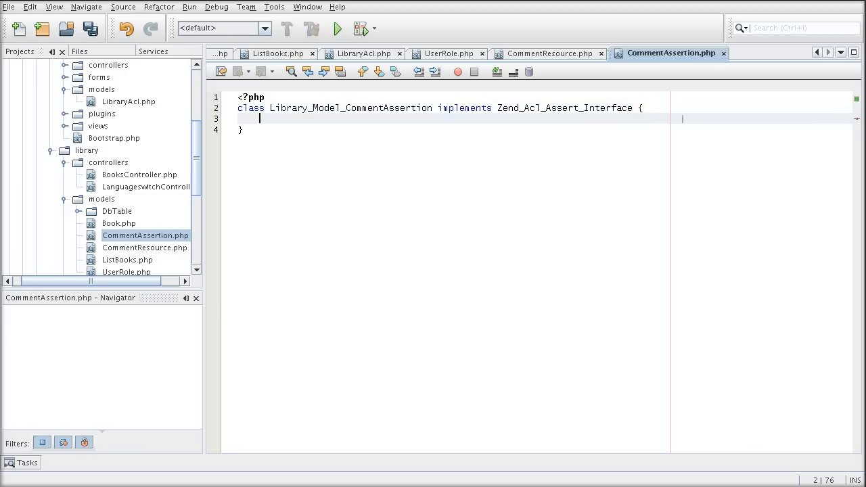
{"action": "key", "text": "ctrl+s"}
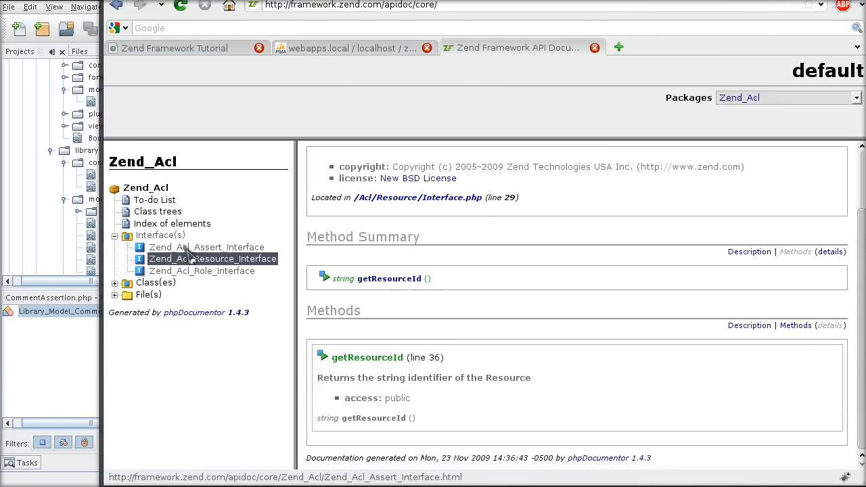
- Review the Zend_Acl_Assert_Interface docs down to the assert() method signature
{"action": "left_click", "coordinate": [205, 246]}
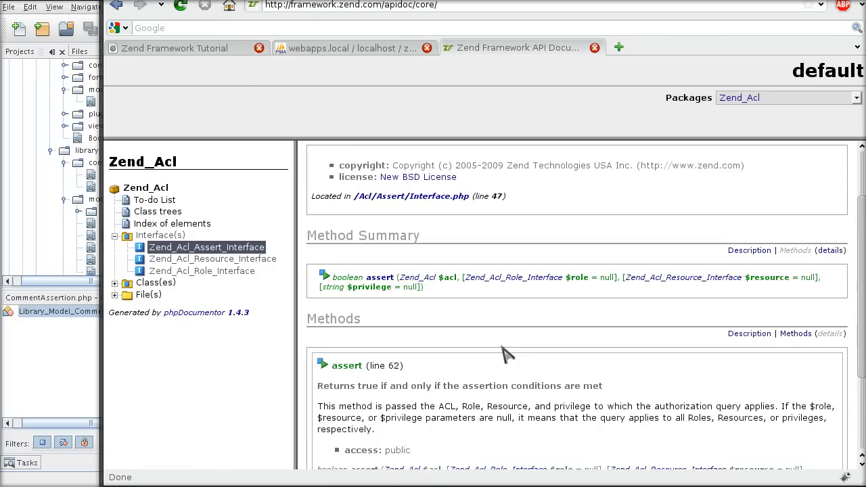
{"action": "scroll", "scroll_direction": "down", "scroll_amount": 3}
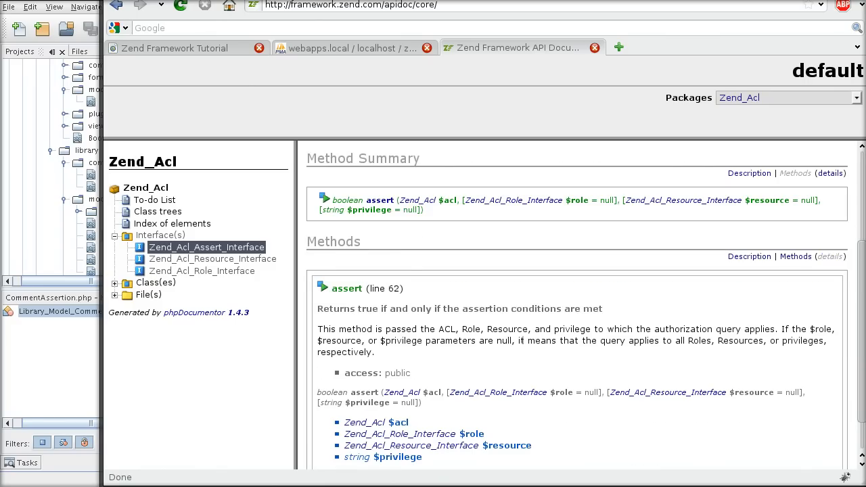
{"action": "scroll", "scroll_direction": "down", "scroll_amount": 3}
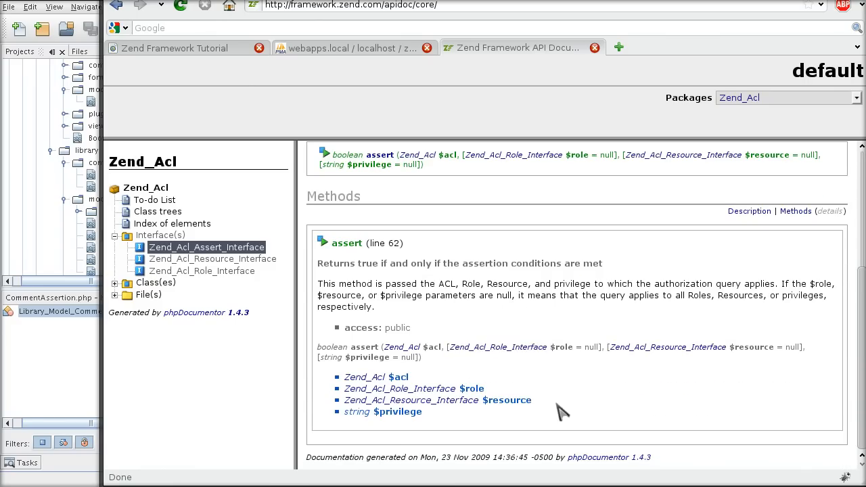
{"action": "scroll", "scroll_direction": "down", "scroll_amount": 3}
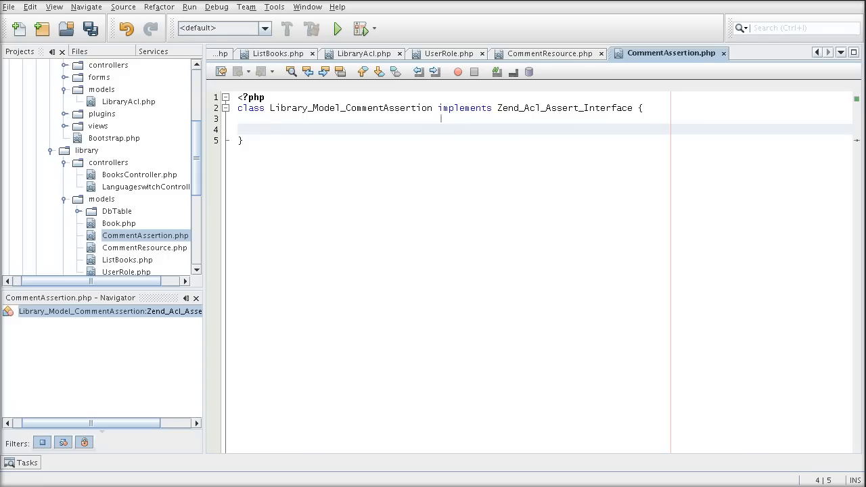
- Begin a 'public function assert(' declaration inside the class body
{"action": "type", "text": "public fu"}
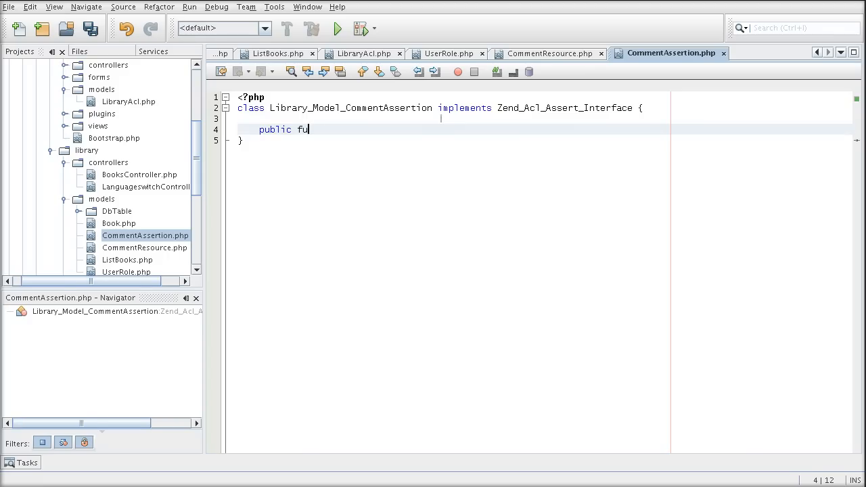
{"action": "type", "text": "nction assert("}
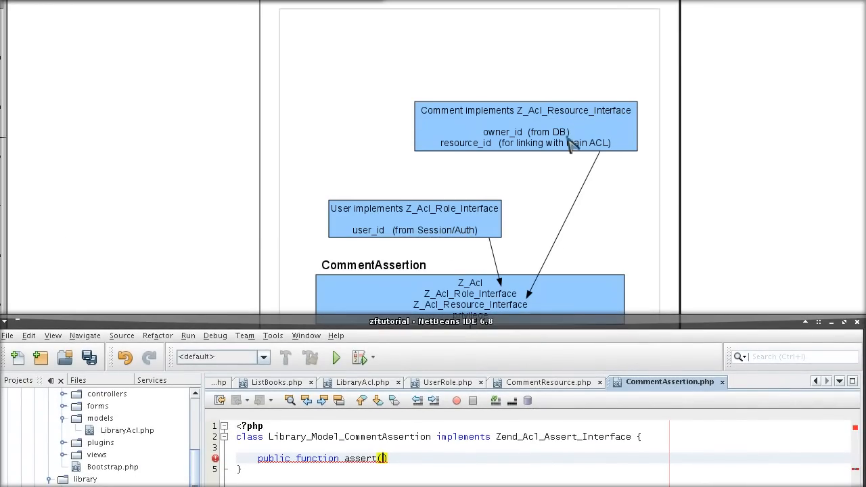
{"action": "mouse_move", "coordinate": [531, 322]}
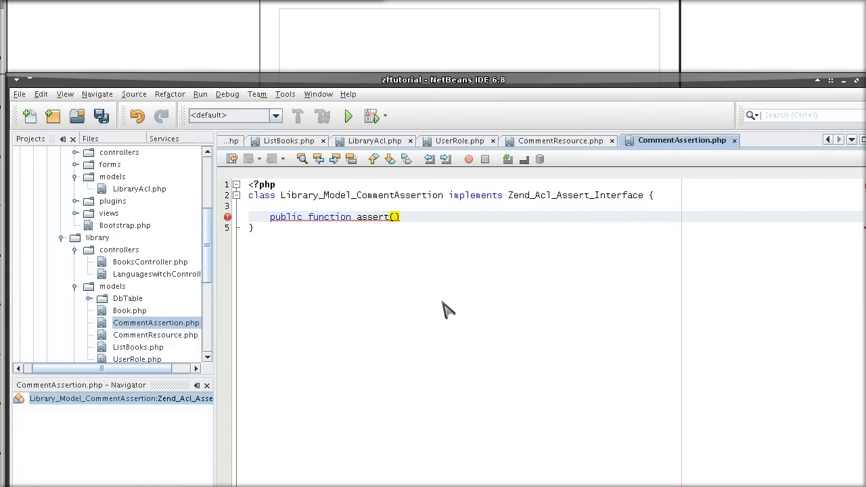
{"action": "mouse_move", "coordinate": [419, 94]}
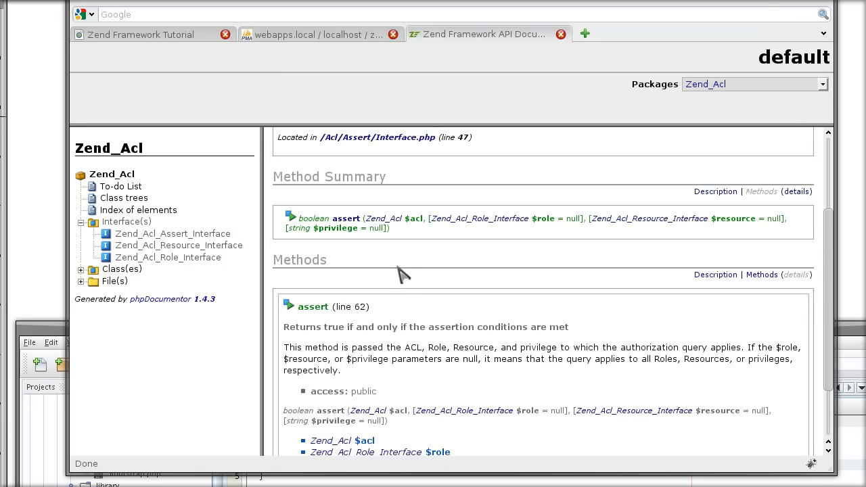
{"action": "mouse_move", "coordinate": [406, 232]}
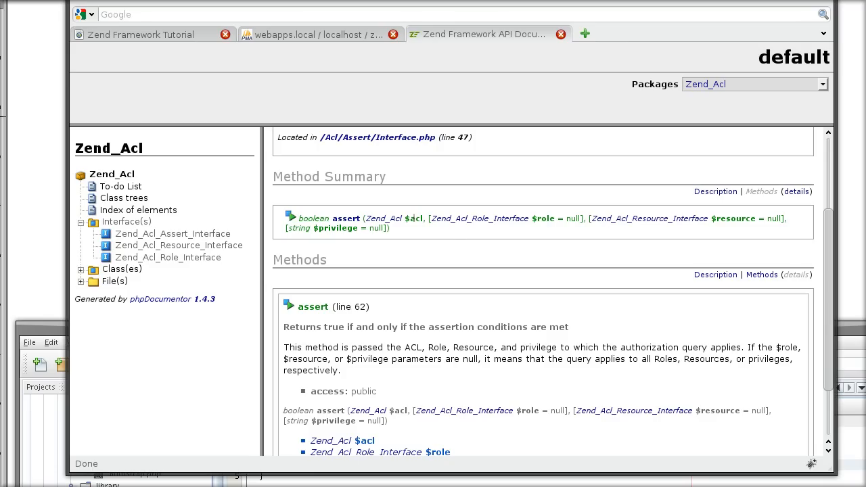
{"action": "mouse_move", "coordinate": [506, 237]}
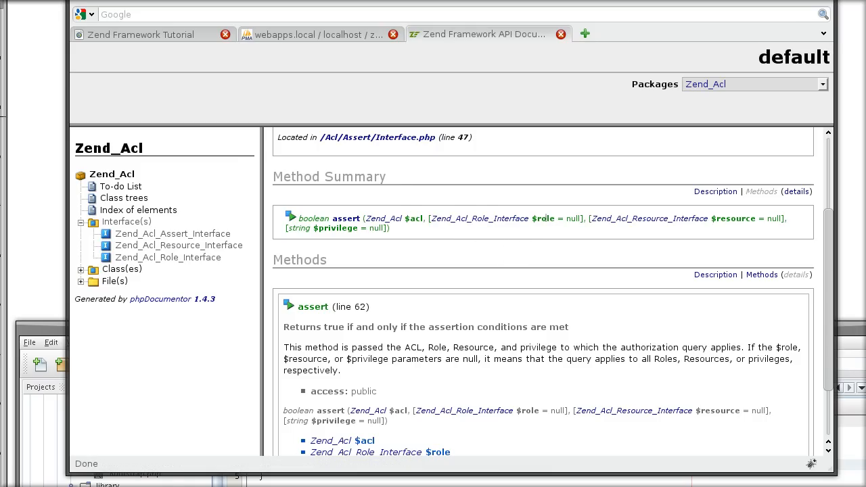
{"action": "mouse_move", "coordinate": [526, 252]}
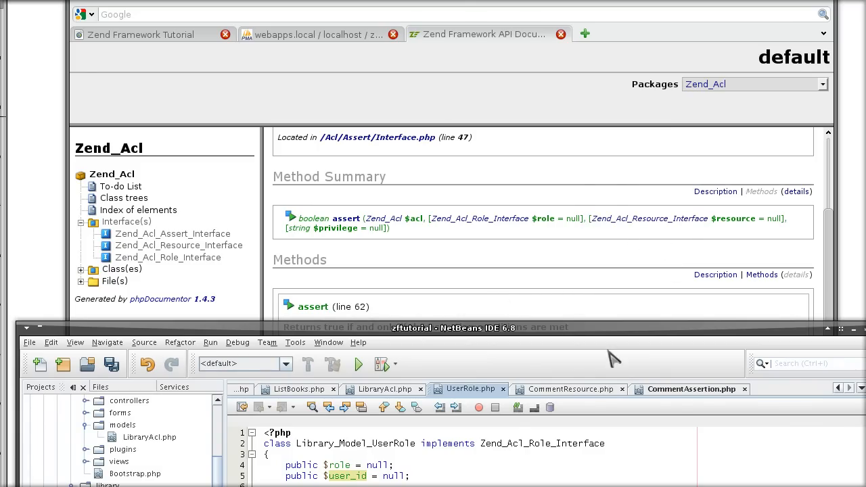
- Review CommentResource.php, then return to the CommentAssertion.php editor
{"action": "left_click", "coordinate": [569, 390]}
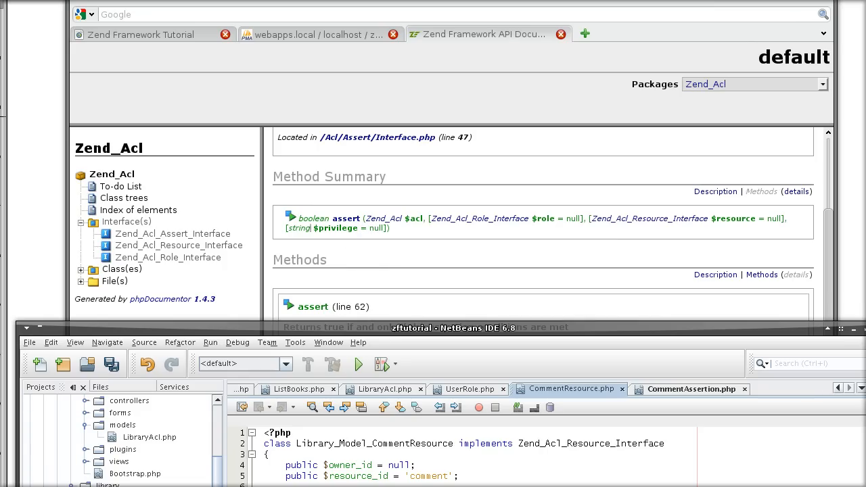
{"action": "left_click", "coordinate": [690, 389]}
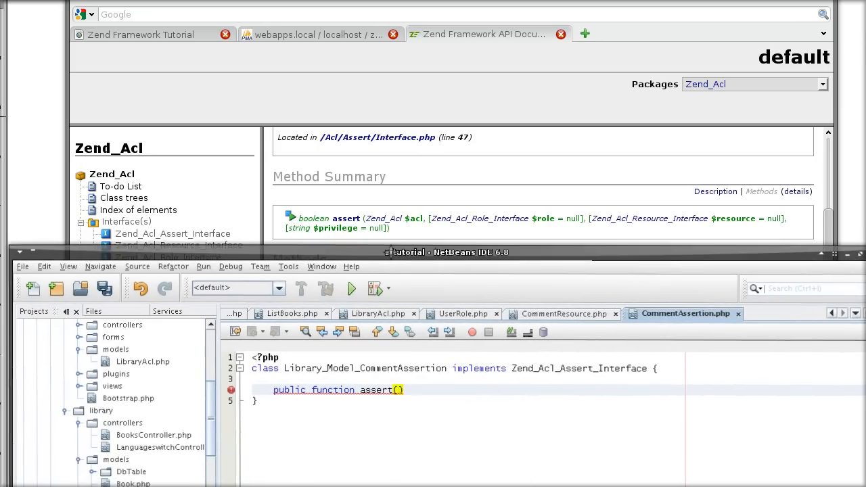
- Add parameters Zend_Acl $acl and Zend_Acl_Role_Interface $user = null to assert()
{"action": "type", "text": "Zend_Acl $acl"}
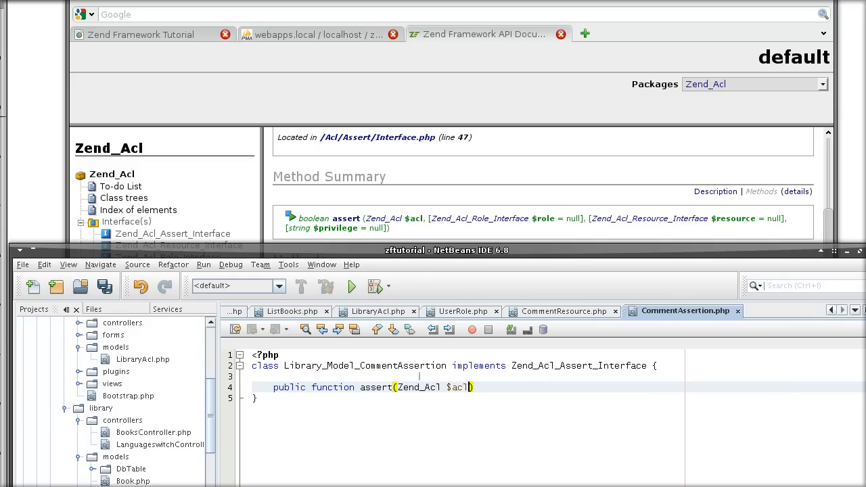
{"action": "type", "text": ", Zend_Acl_Role"}
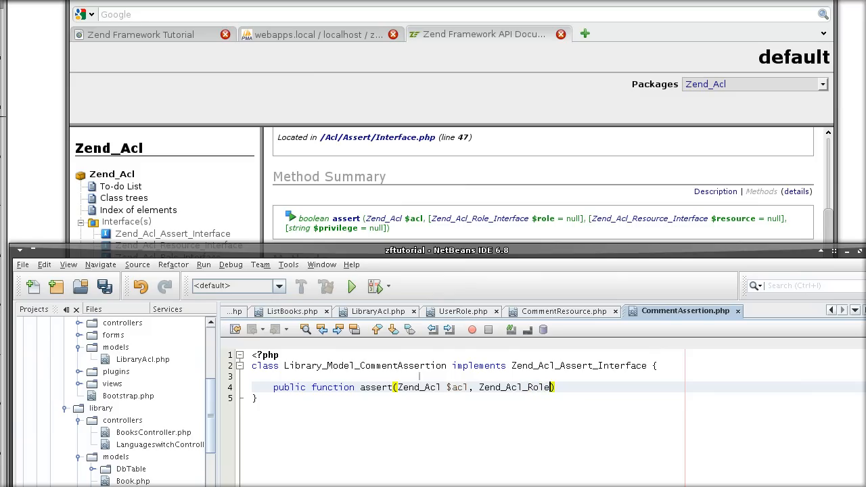
{"action": "type", "text": "_Inter"}
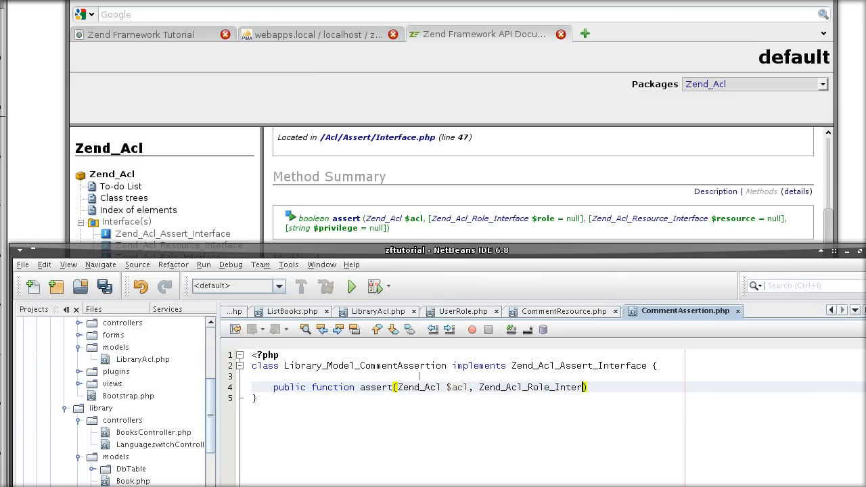
{"action": "type", "text": "face $user = null,"}
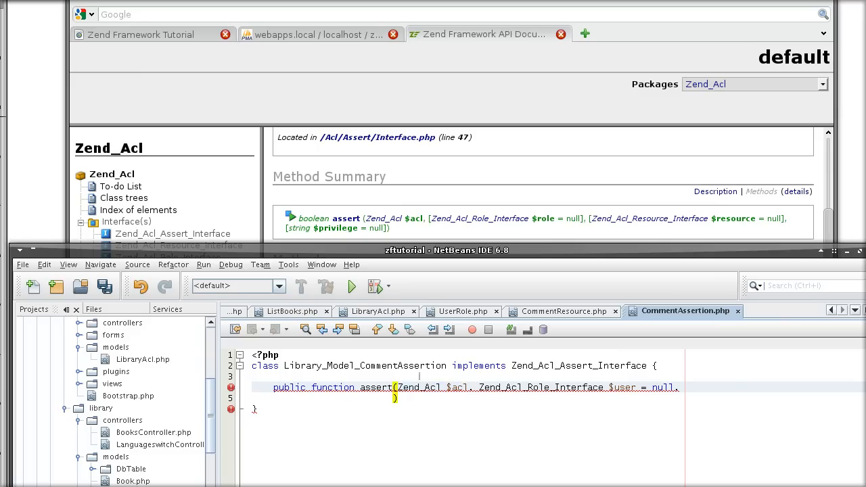
{"action": "double_click", "coordinate": [417, 387]}
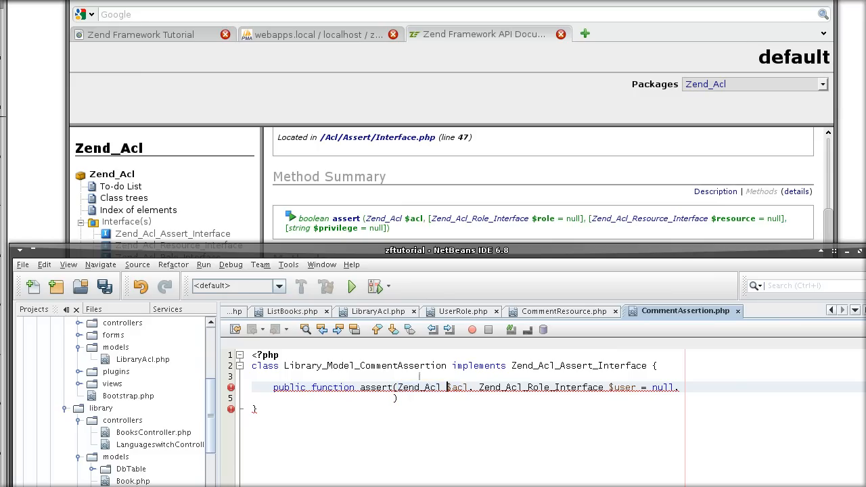
{"action": "double_click", "coordinate": [457, 387]}
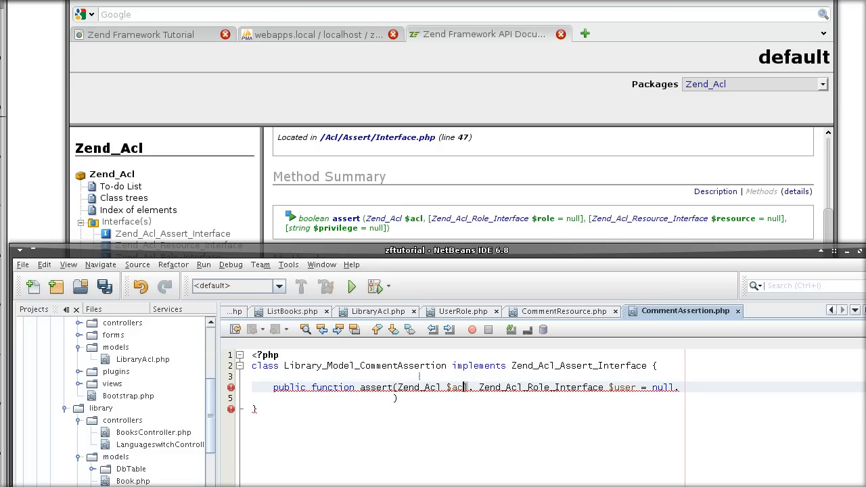
- Add Zend_Acl_Resource_Interface $comment = null and $privilege = null, then open the method braces
{"action": "double_click", "coordinate": [458, 387]}
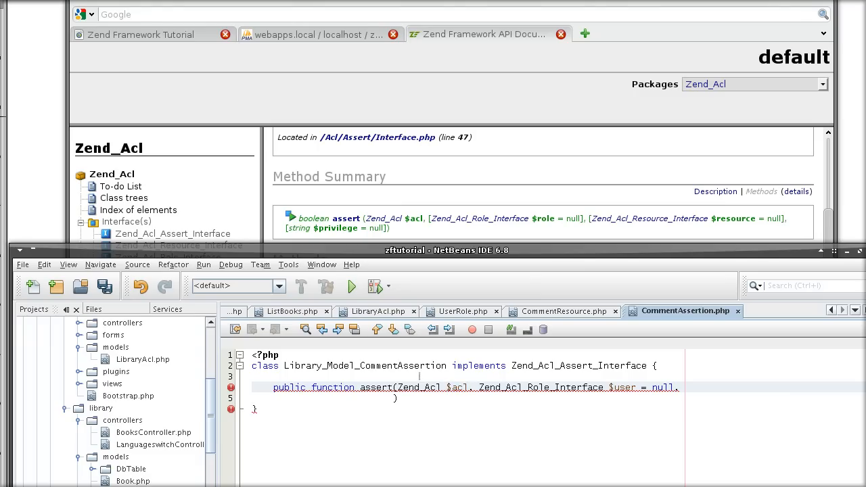
{"action": "double_click", "coordinate": [418, 387]}
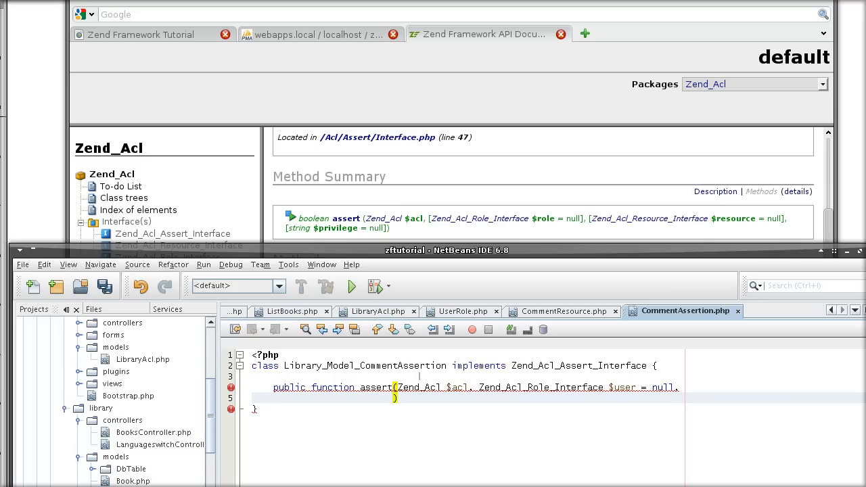
{"action": "type", "text": "Zend_Acl_Resource_I"}
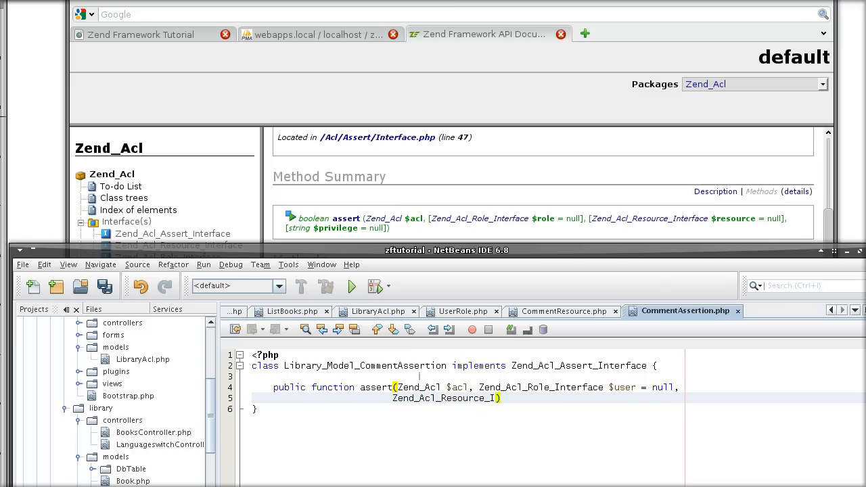
{"action": "type", "text": "nterface $comment = null, $privilege = null"}
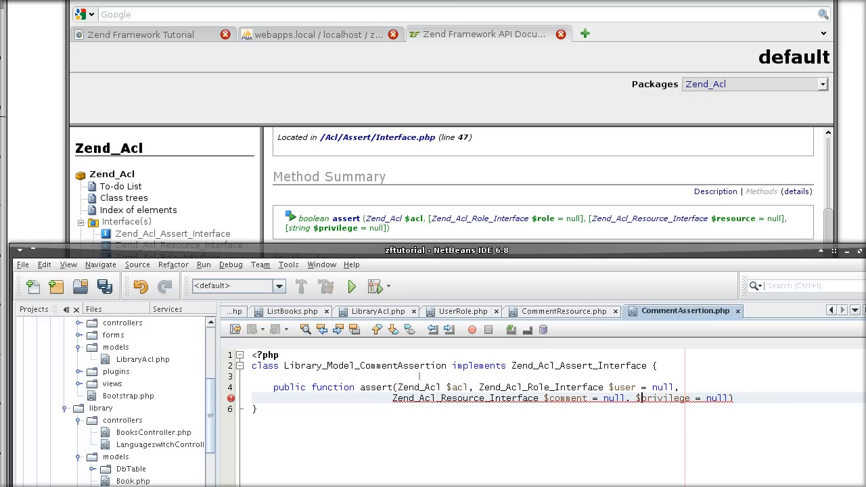
{"action": "double_click", "coordinate": [662, 398]}
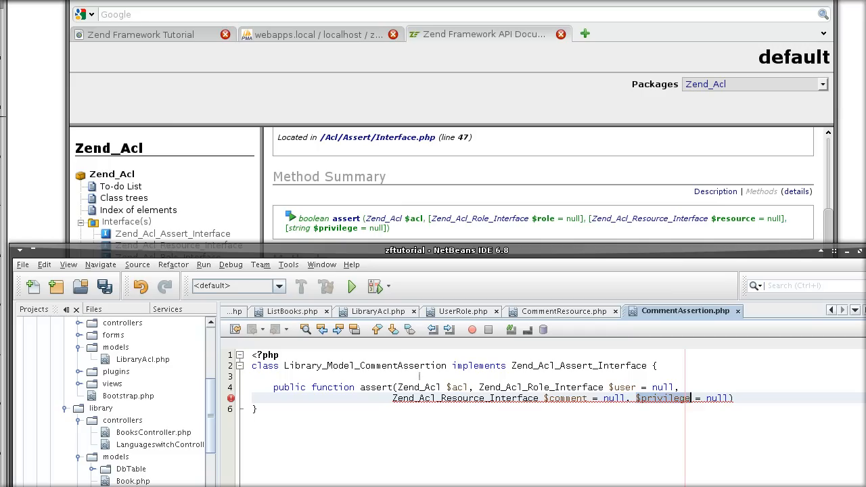
{"action": "type", "text": "{"}
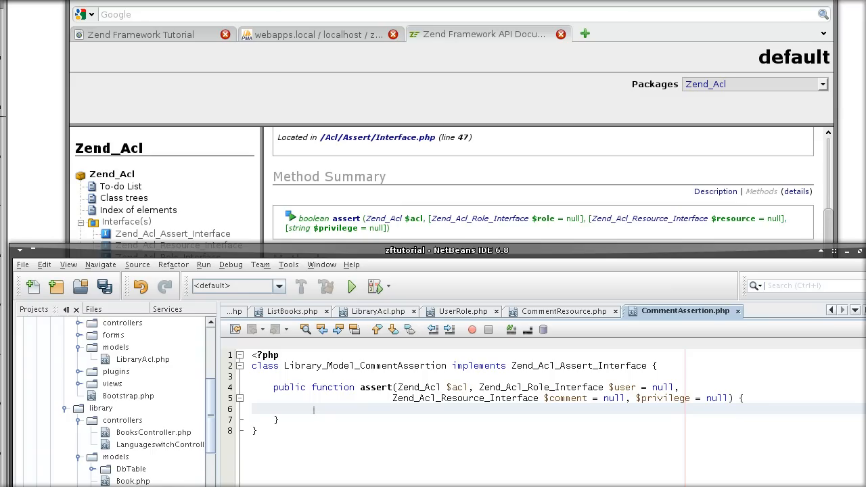
- Start an if($ condition in assert(), then remove it, leaving the body empty
{"action": "type", "text": "if"}
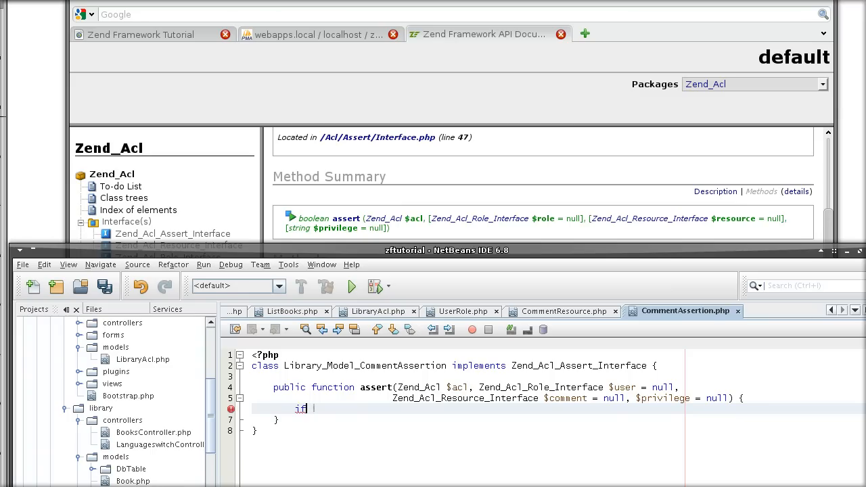
{"action": "type", "text": "($"}
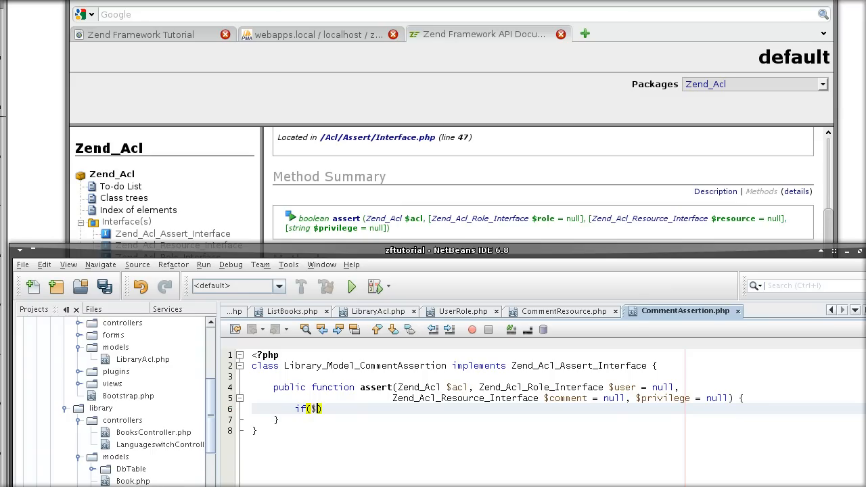
{"action": "type", "text": "$"}
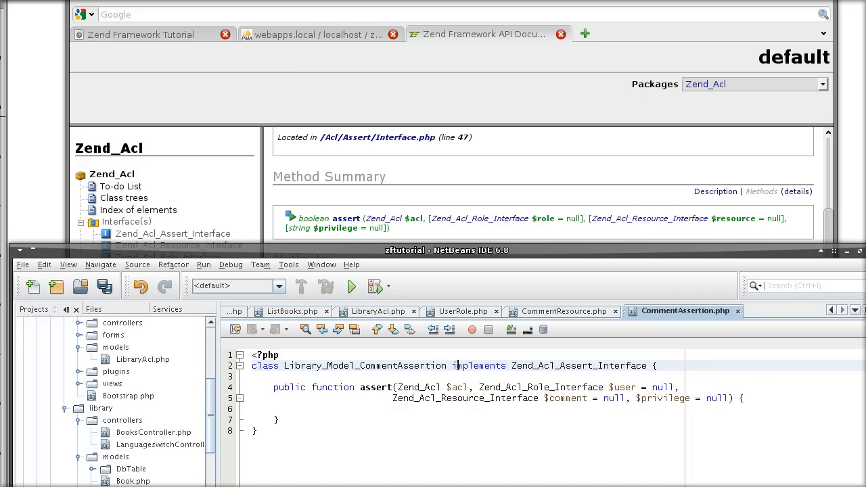
{"action": "mouse_move", "coordinate": [173, 41]}
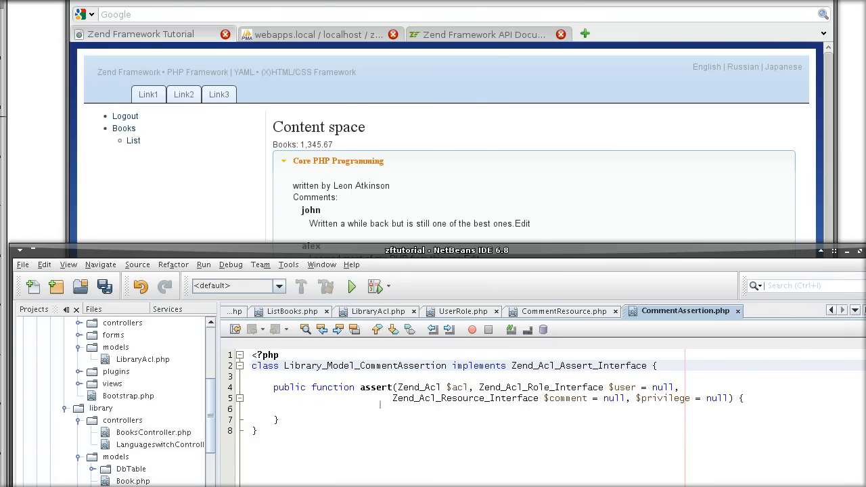
- Write return true; in assert(), then change it to return false;
{"action": "type", "text": "return"}
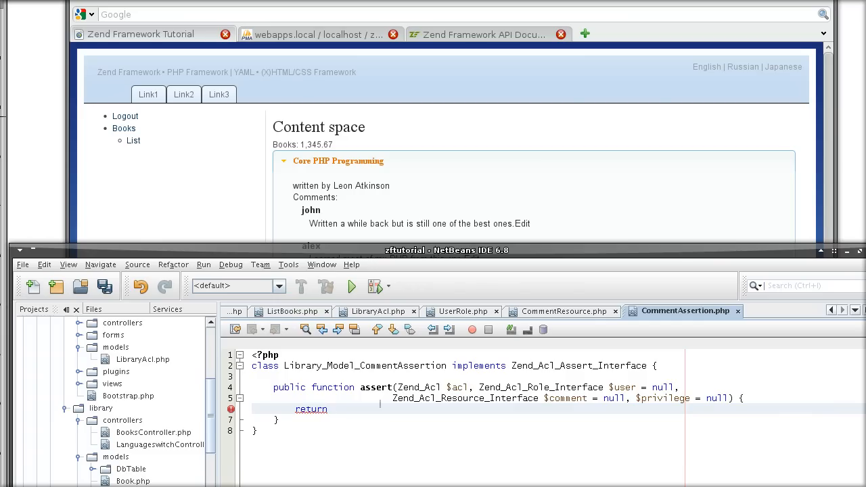
{"action": "type", "text": "tu"}
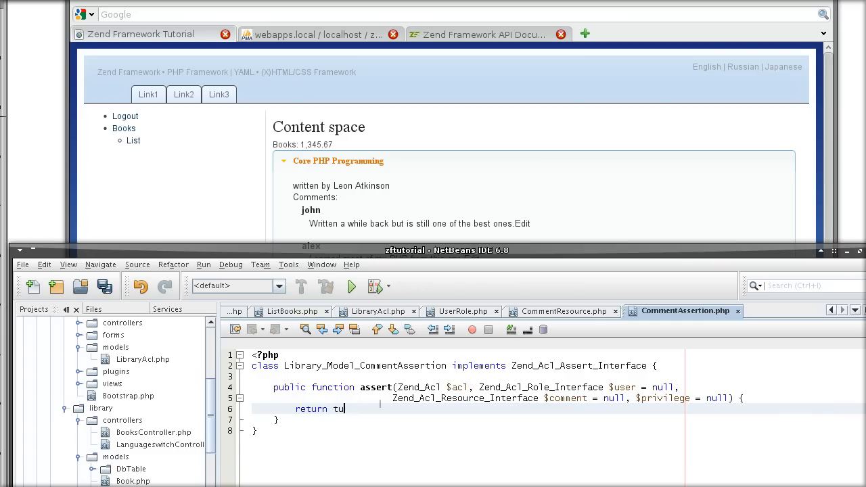
{"action": "type", "text": "rue;"}
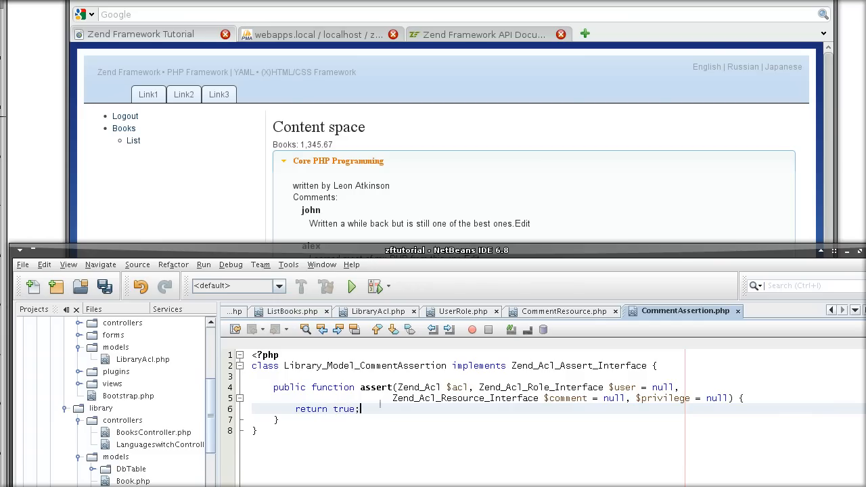
{"action": "type", "text": "f"}
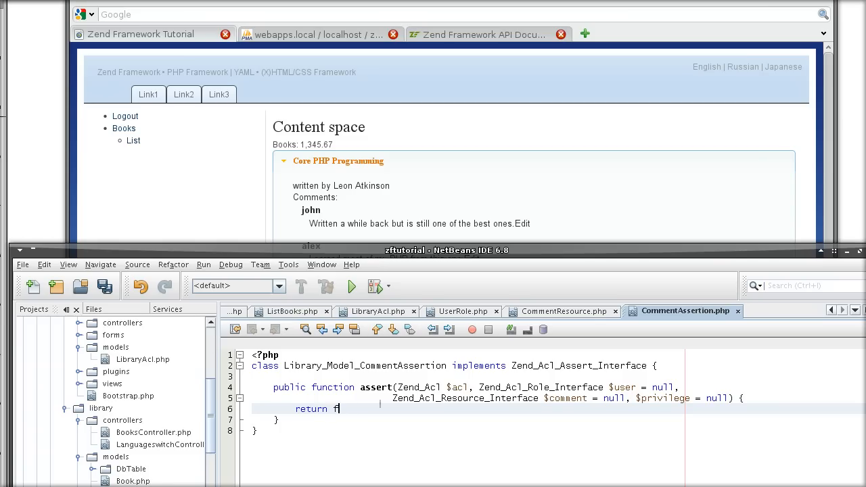
{"action": "type", "text": "alse;"}
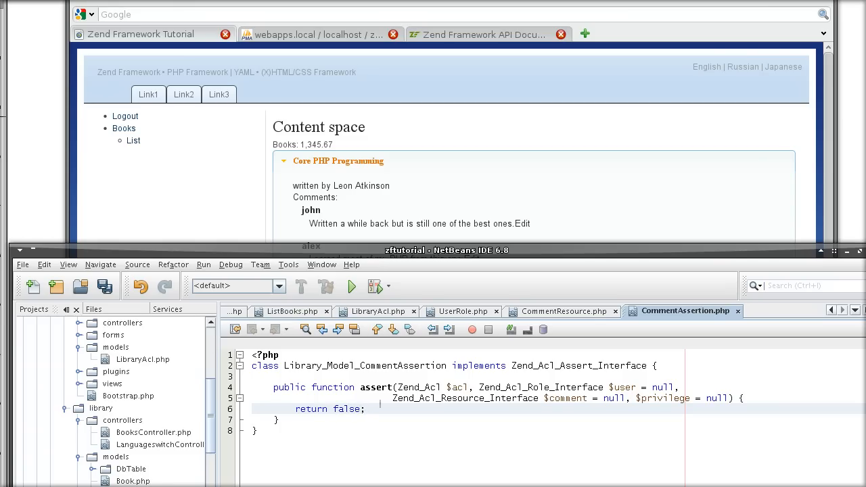
{"action": "key", "text": "Backspace"}
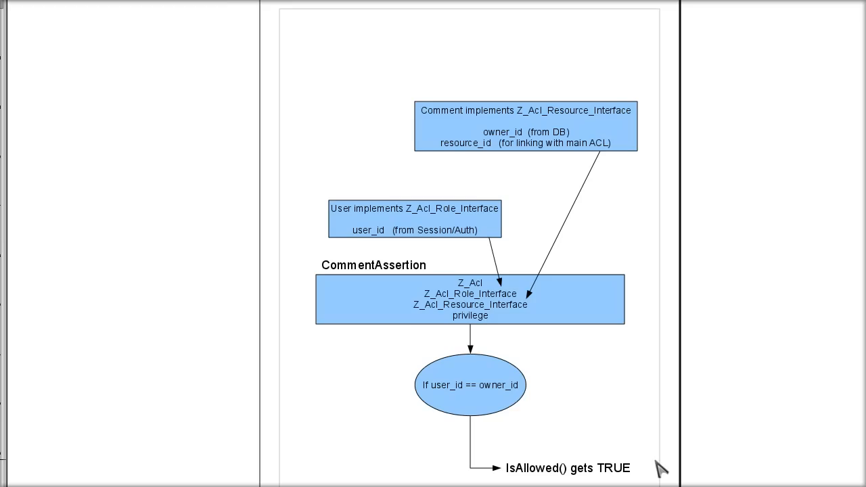
{"action": "mouse_move", "coordinate": [624, 445]}
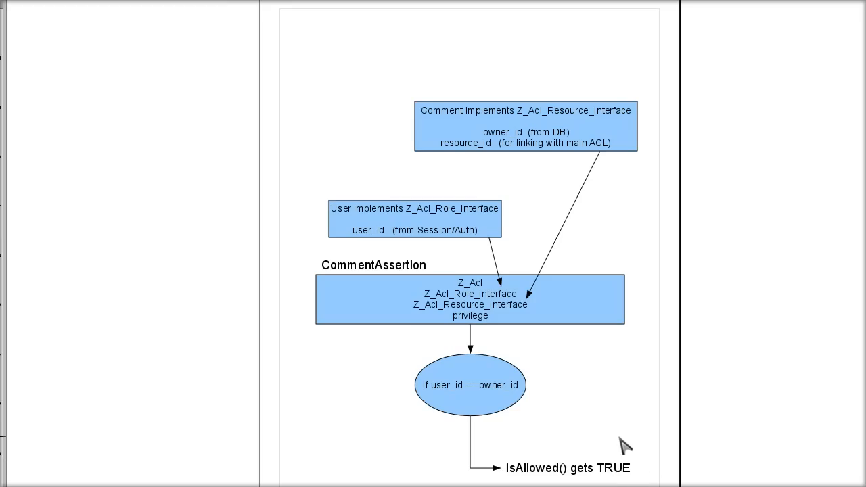
{"action": "mouse_move", "coordinate": [256, 370]}
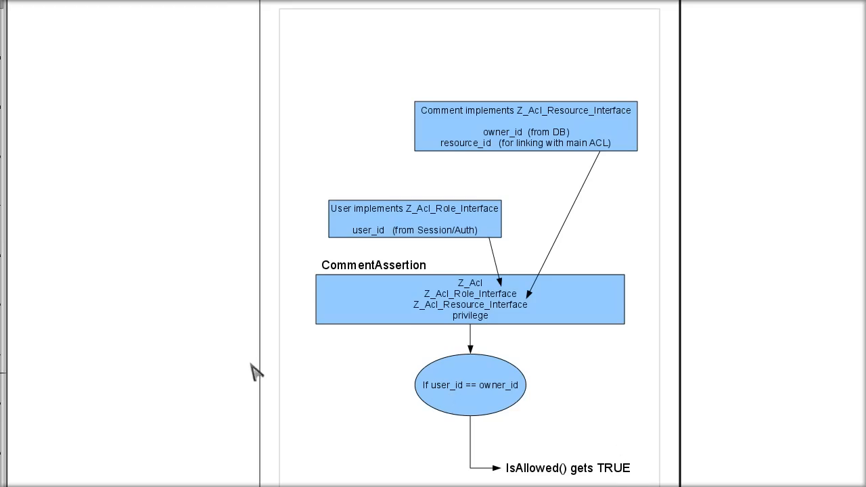
{"action": "mouse_move", "coordinate": [617, 422]}
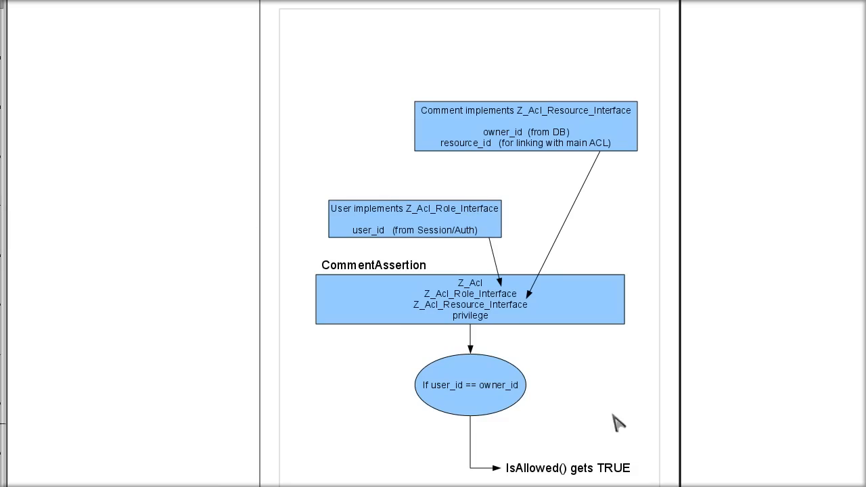
{"action": "mouse_move", "coordinate": [693, 409]}
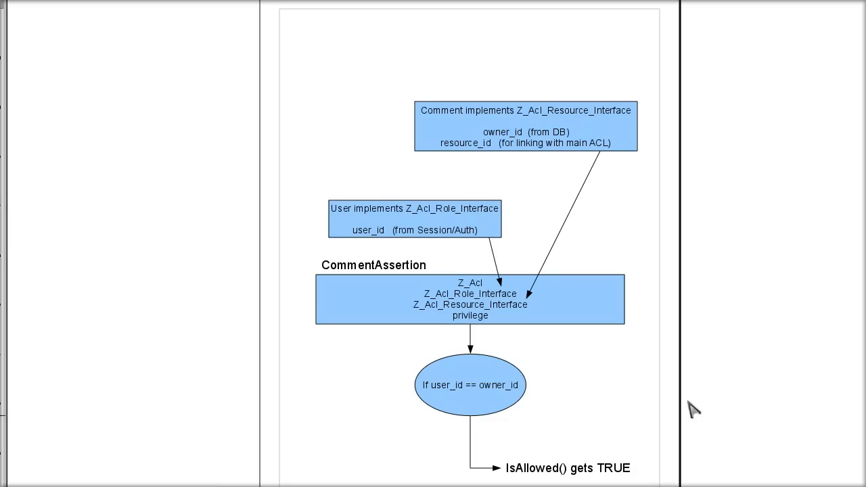
{"action": "mouse_move", "coordinate": [633, 142]}
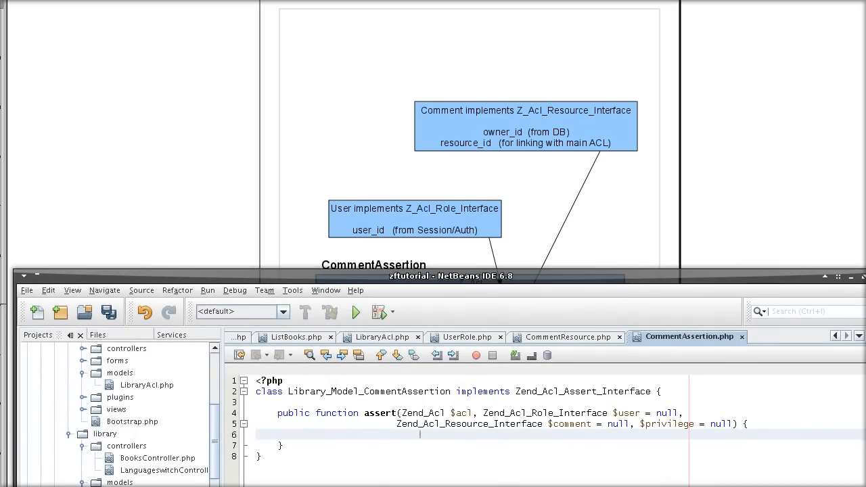
- Write if($user->user_id == $comment->owner_id){ return true; } followed by else
{"action": "type", "text": "if("}
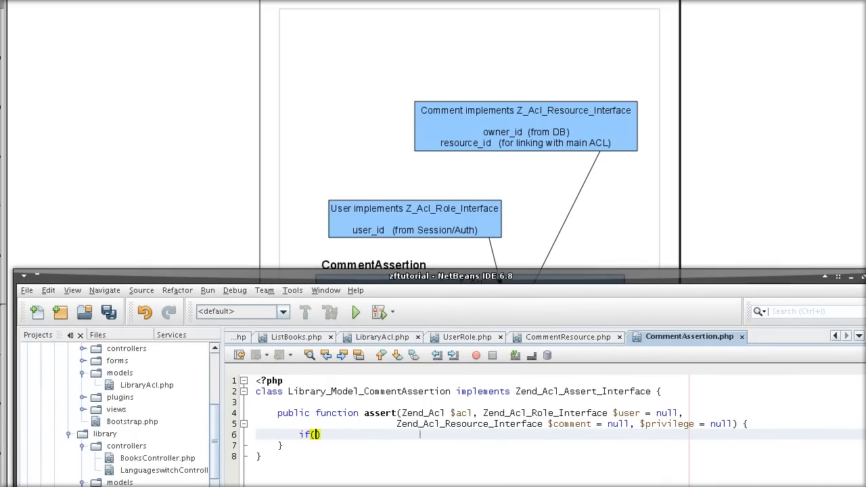
{"action": "type", "text": "$user->"}
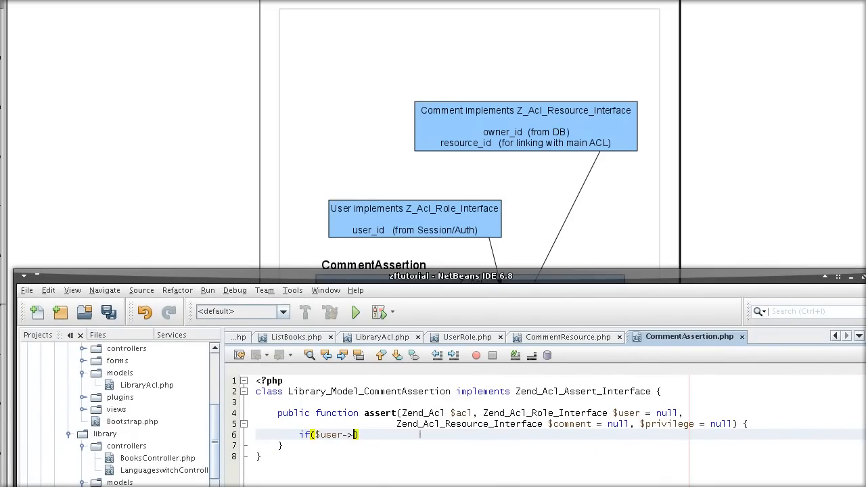
{"action": "type", "text": "user_id"}
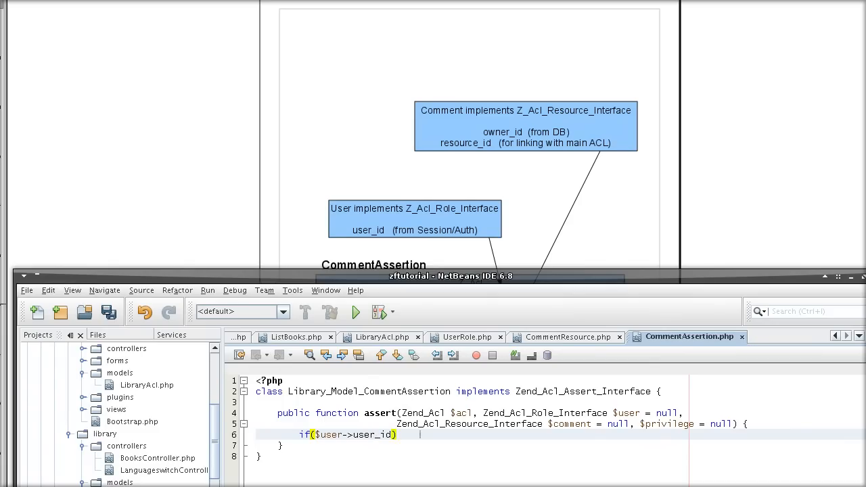
{"action": "type", "text": "=="}
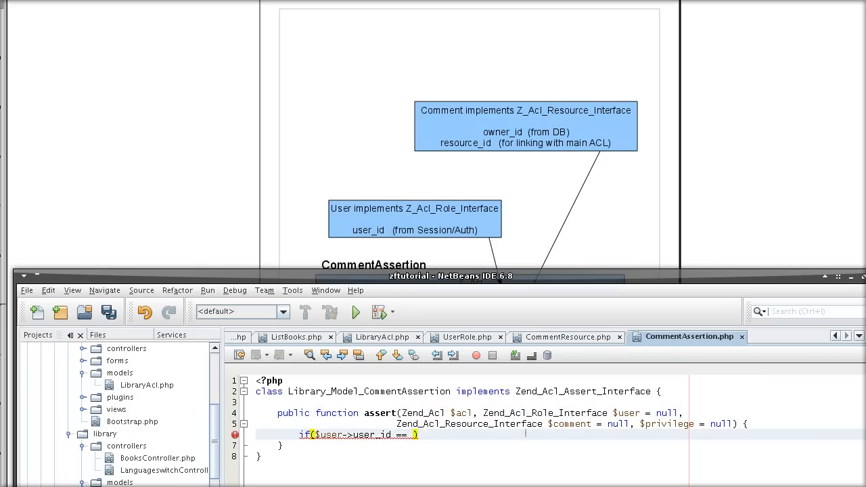
{"action": "type", "text": "comment->owner_"}
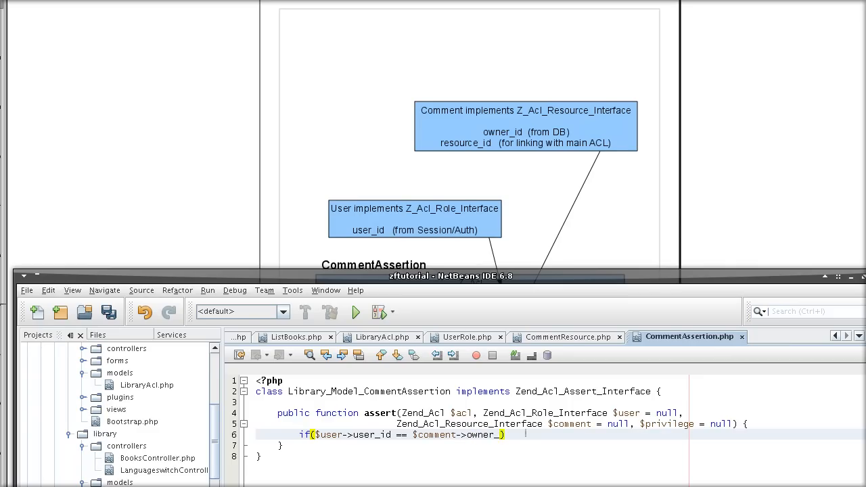
{"action": "type", "text": "id){"}
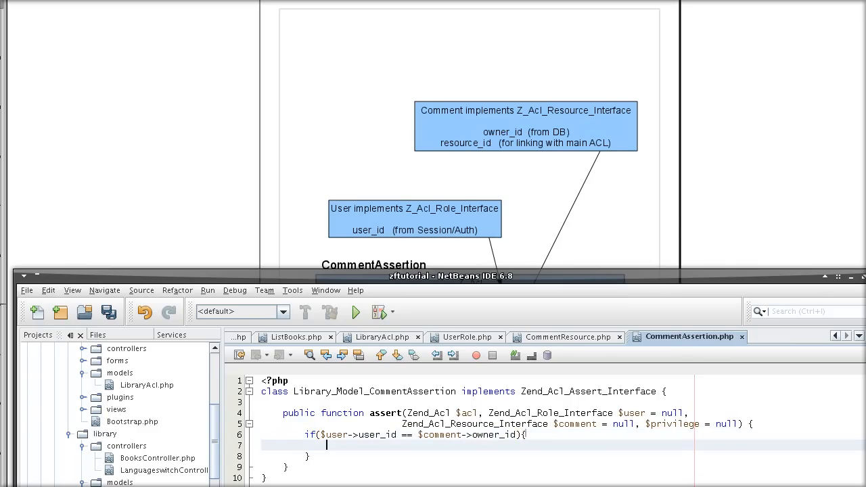
{"action": "type", "text": "return"}
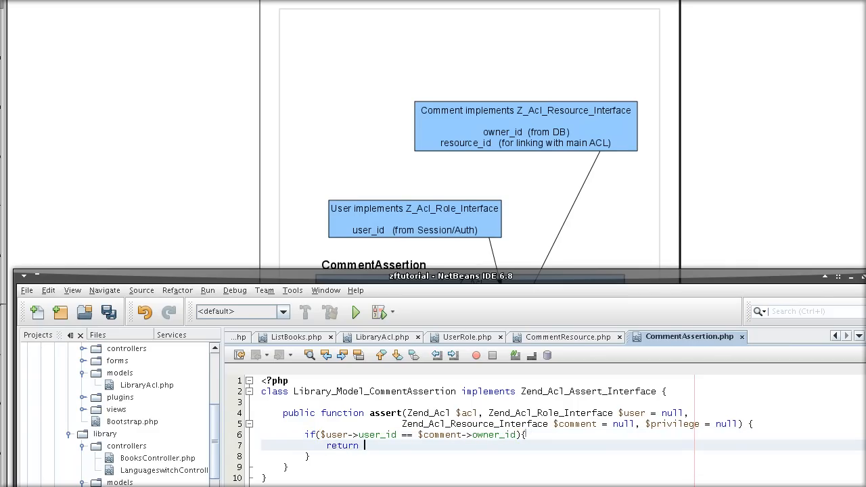
{"action": "type", "text": "true;"}
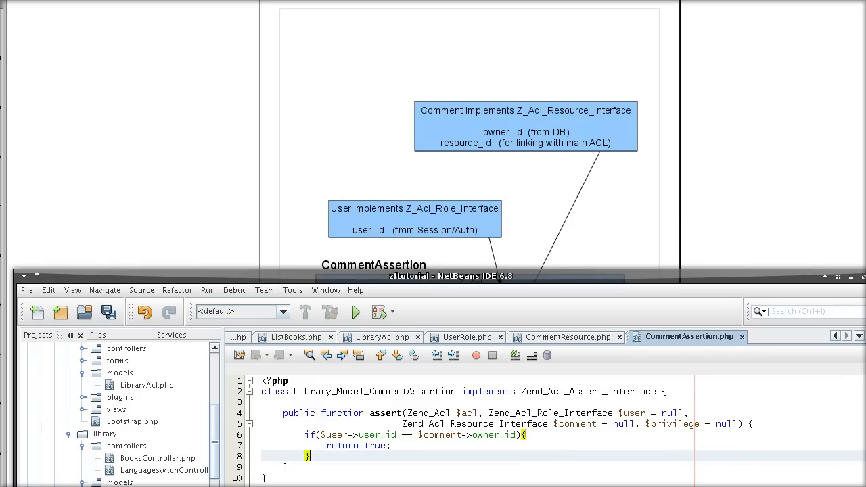
{"action": "type", "text": "else"}
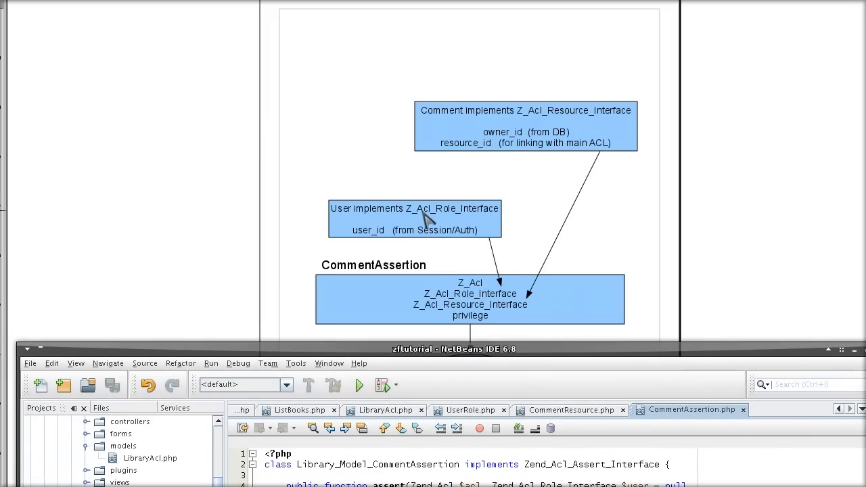
{"action": "mouse_move", "coordinate": [509, 378]}
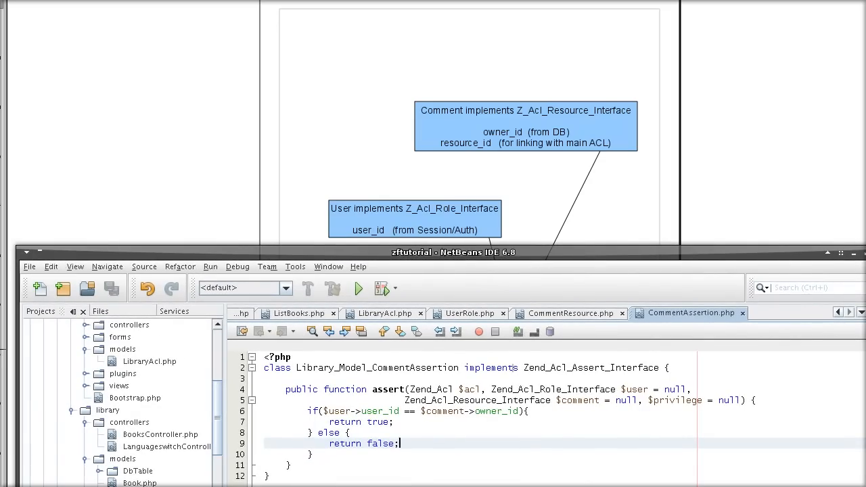
- Check user_id in UserRole.php and owner_id in CommentResource.php, returning to CommentAssertion.php
{"action": "left_click", "coordinate": [466, 314]}
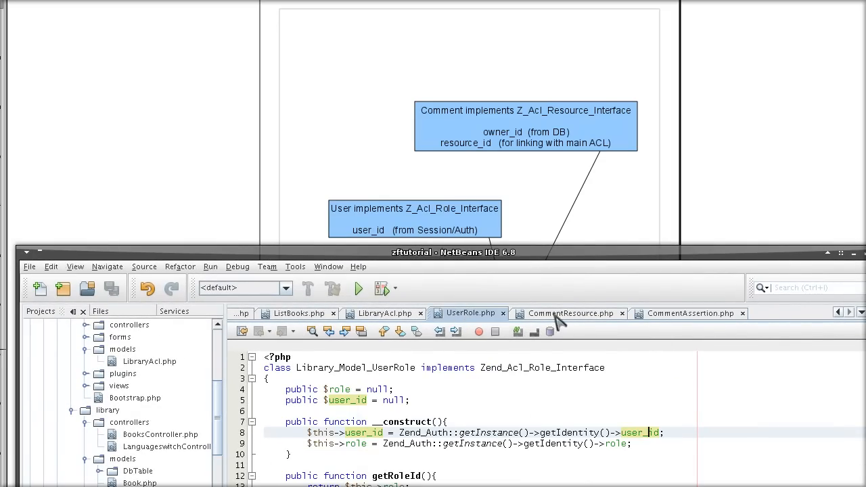
{"action": "left_click", "coordinate": [689, 313]}
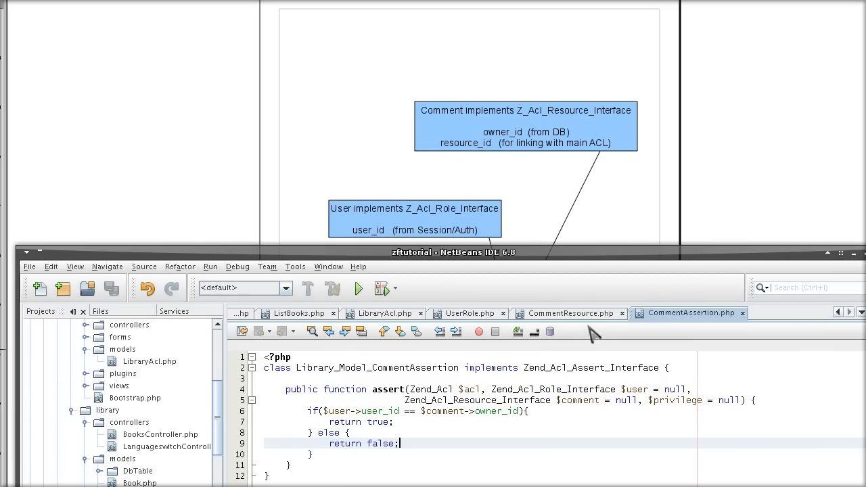
{"action": "left_click", "coordinate": [568, 313]}
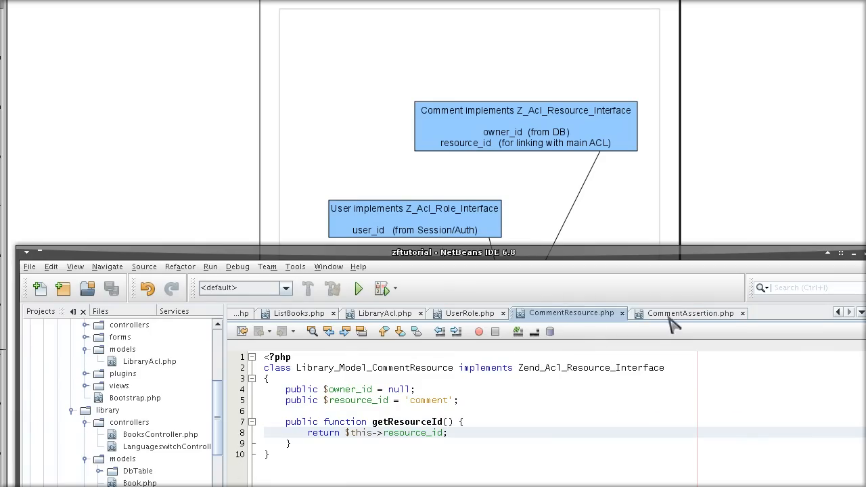
{"action": "left_click", "coordinate": [690, 312]}
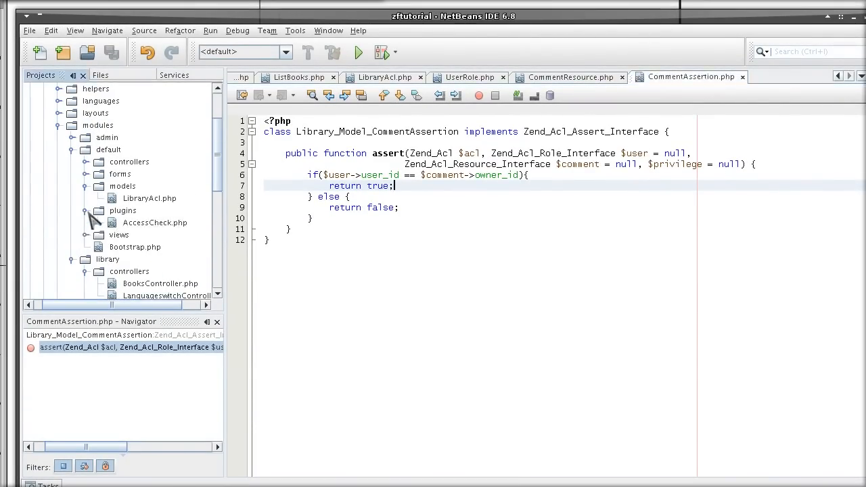
- Review AccessCheck.php's preDispatch isAllowed check, then return to the LibraryAcl.php rules
{"action": "double_click", "coordinate": [154, 222]}
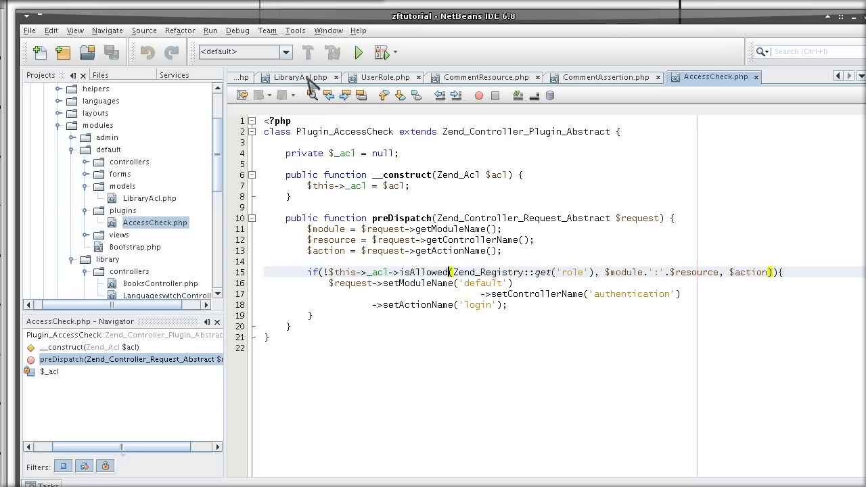
{"action": "left_click", "coordinate": [298, 75]}
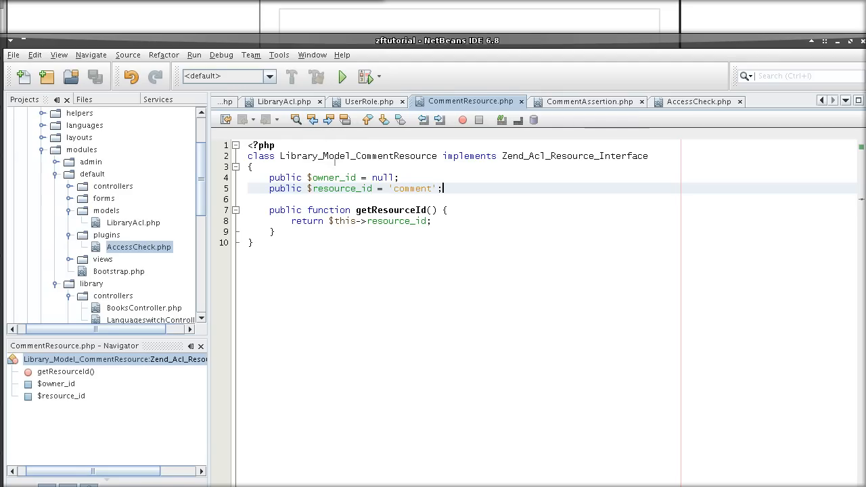
- Look over LibraryAcl.php, close ListBooks.php, and bring up Bootstrap.php registering the AccessCheck plugin
{"action": "left_click", "coordinate": [283, 100]}
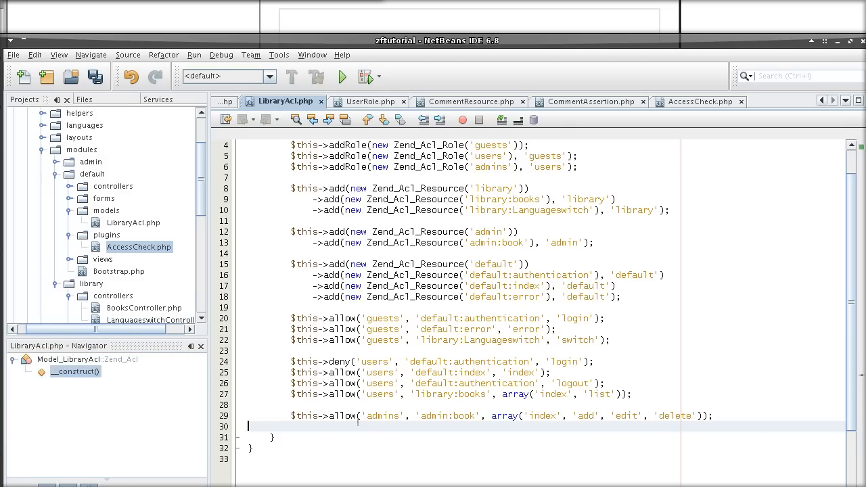
{"action": "key", "text": "enter"}
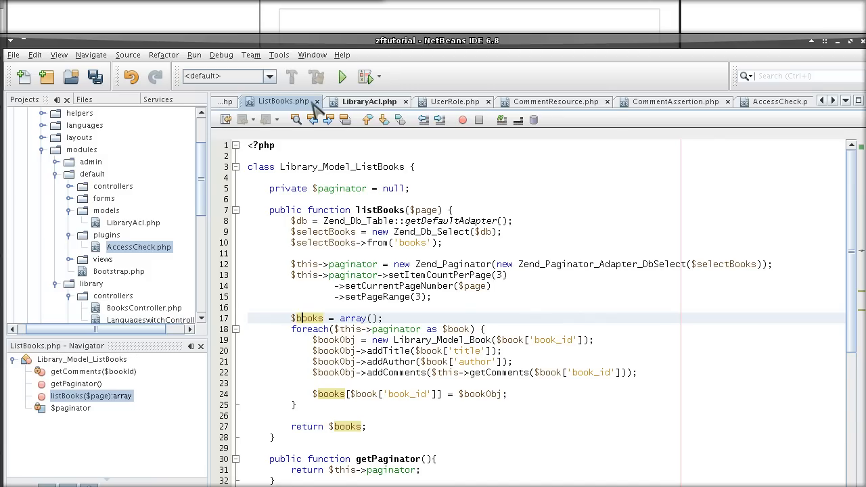
{"action": "left_click", "coordinate": [396, 101]}
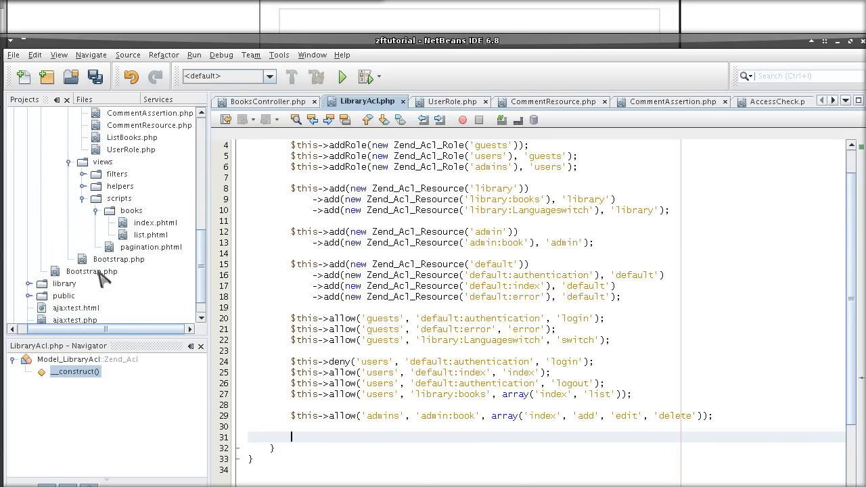
{"action": "double_click", "coordinate": [92, 271]}
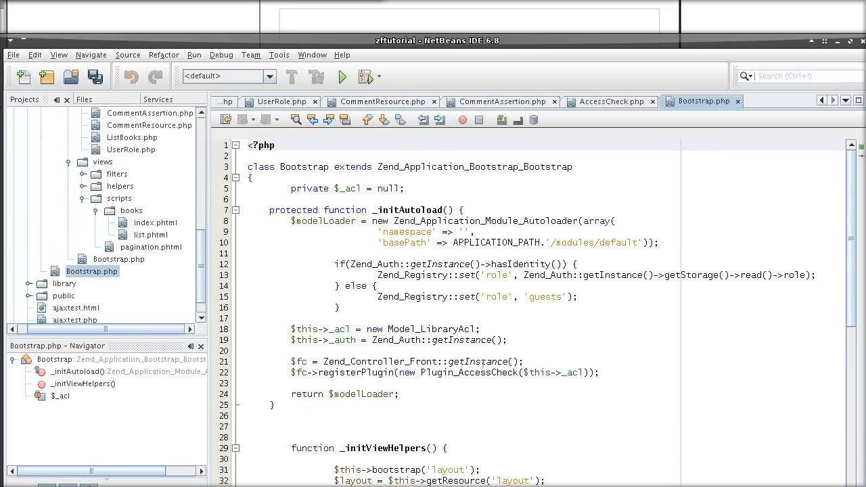